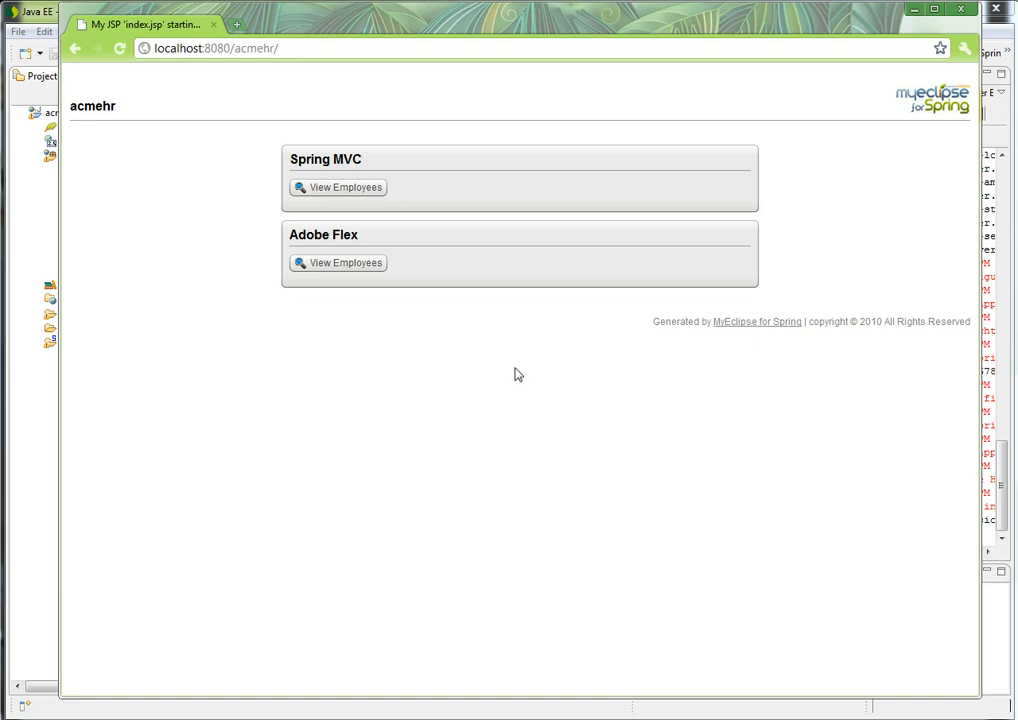
mouse_move(338, 188)
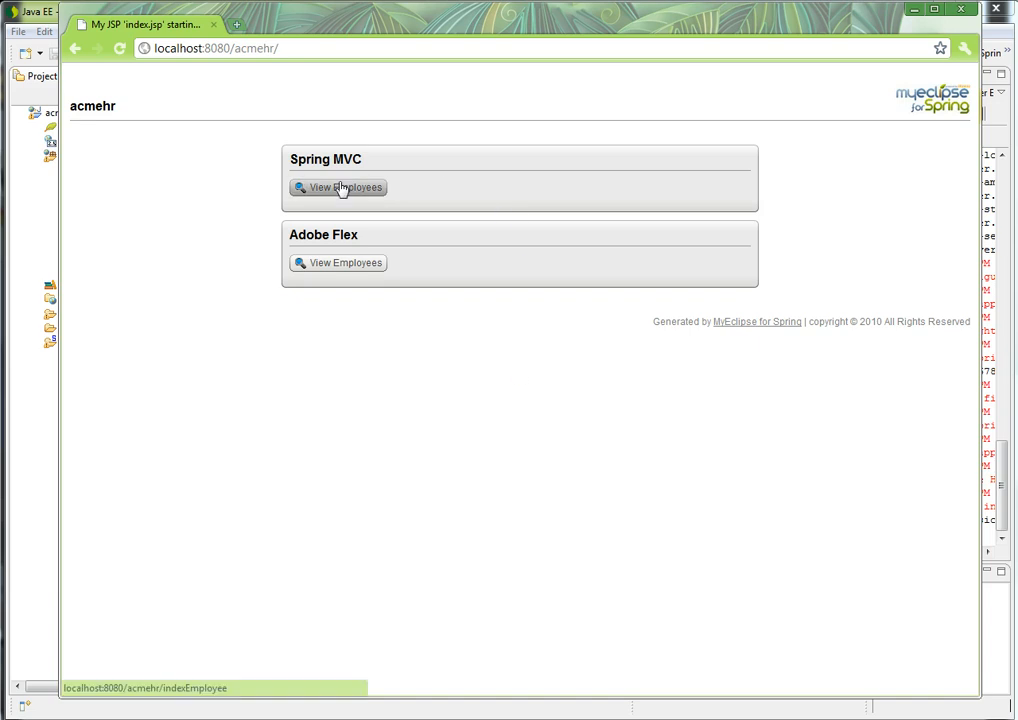
Step: View the Adobe Flex Manage Employees grid listing the three acmehr employees
left_click(344, 188)
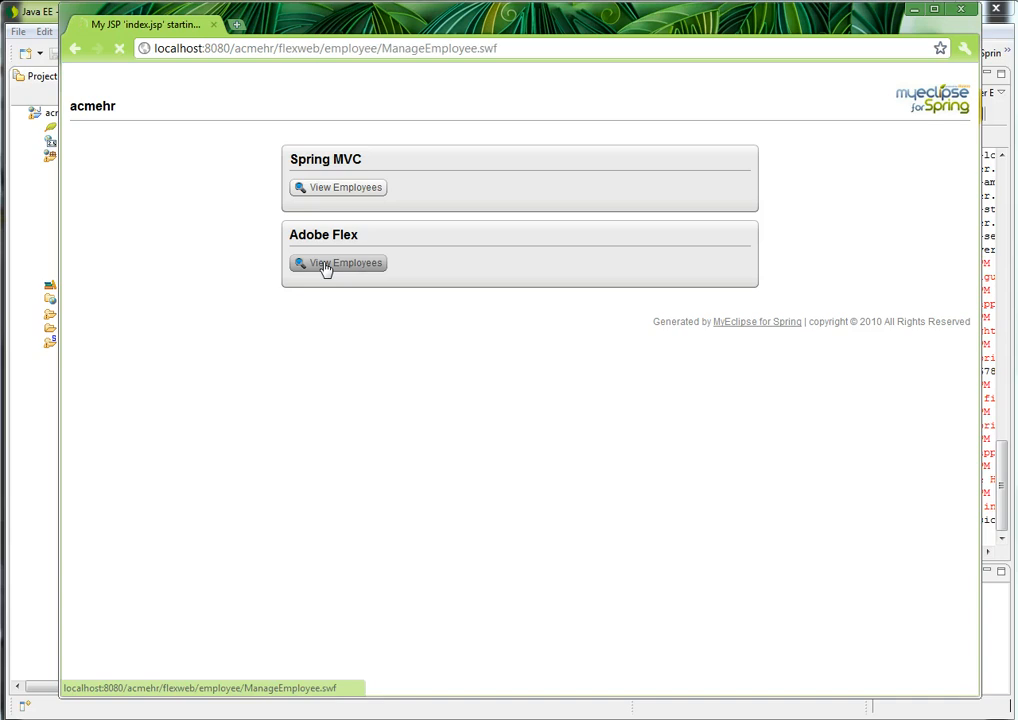
left_click(346, 262)
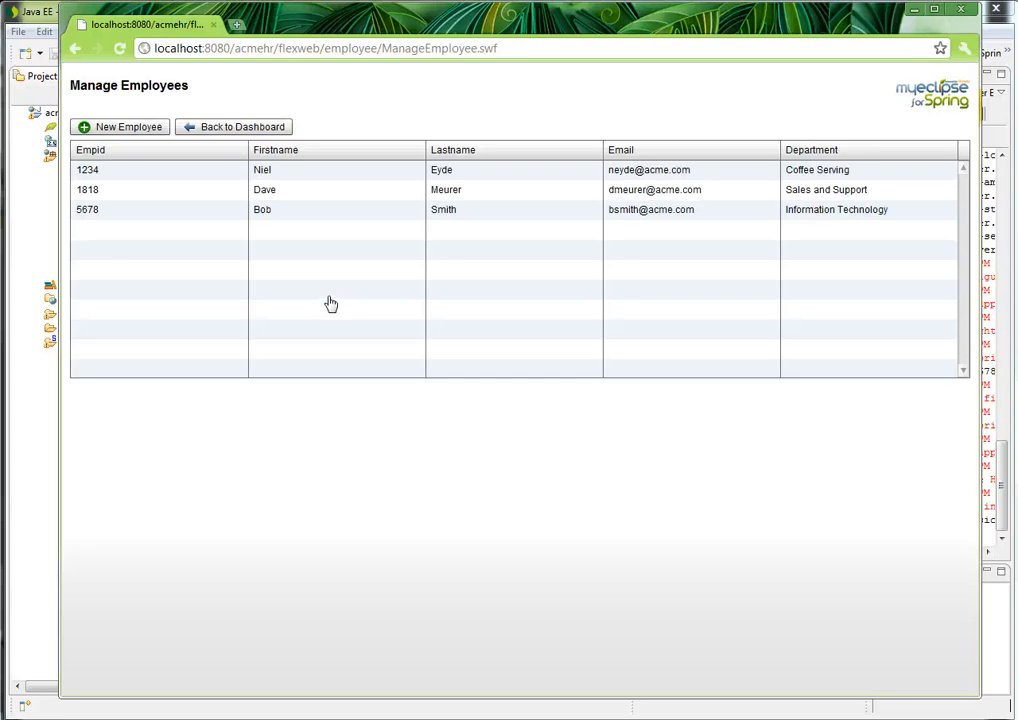
mouse_move(336, 304)
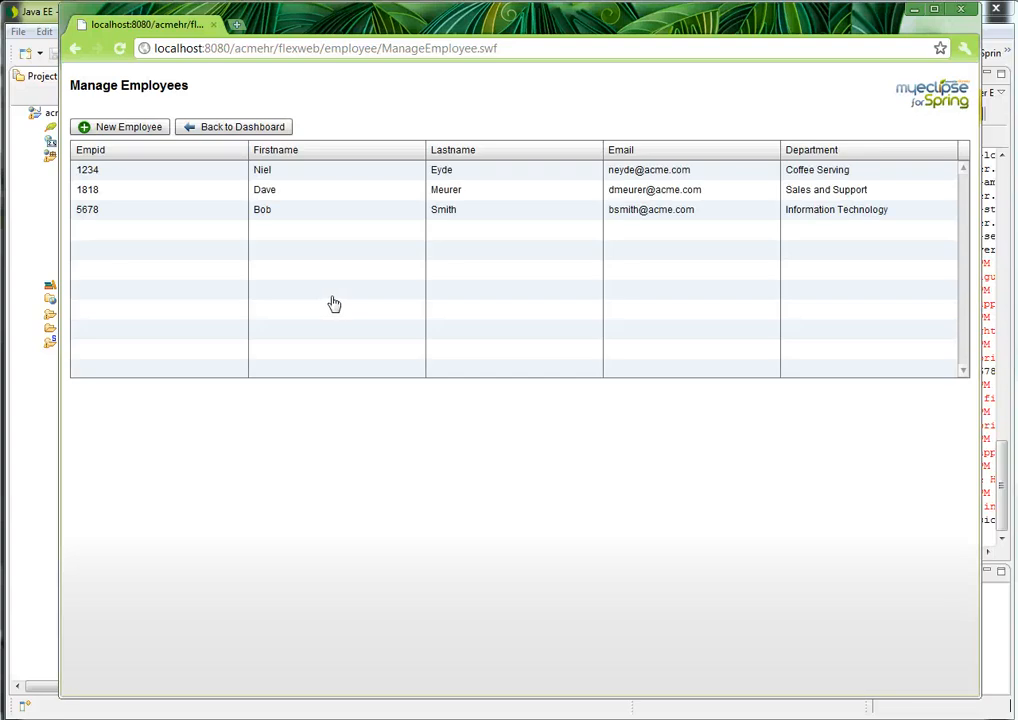
mouse_move(256, 242)
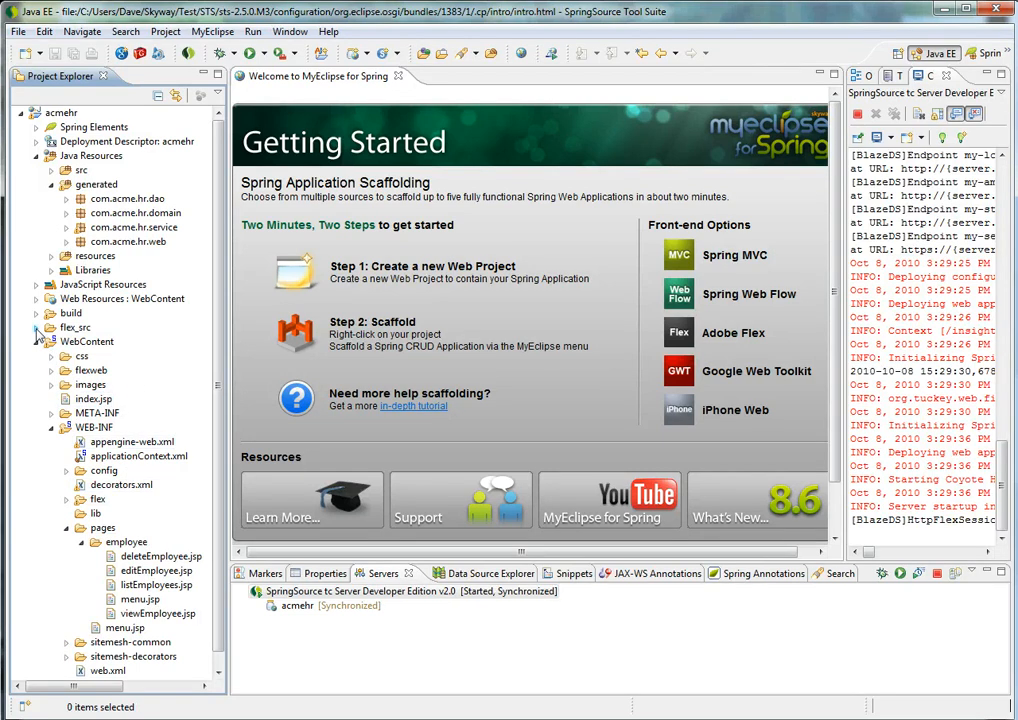
Step: Create a MyEclipse for Spring Customization Project named acme-customizations
double_click(126, 384)
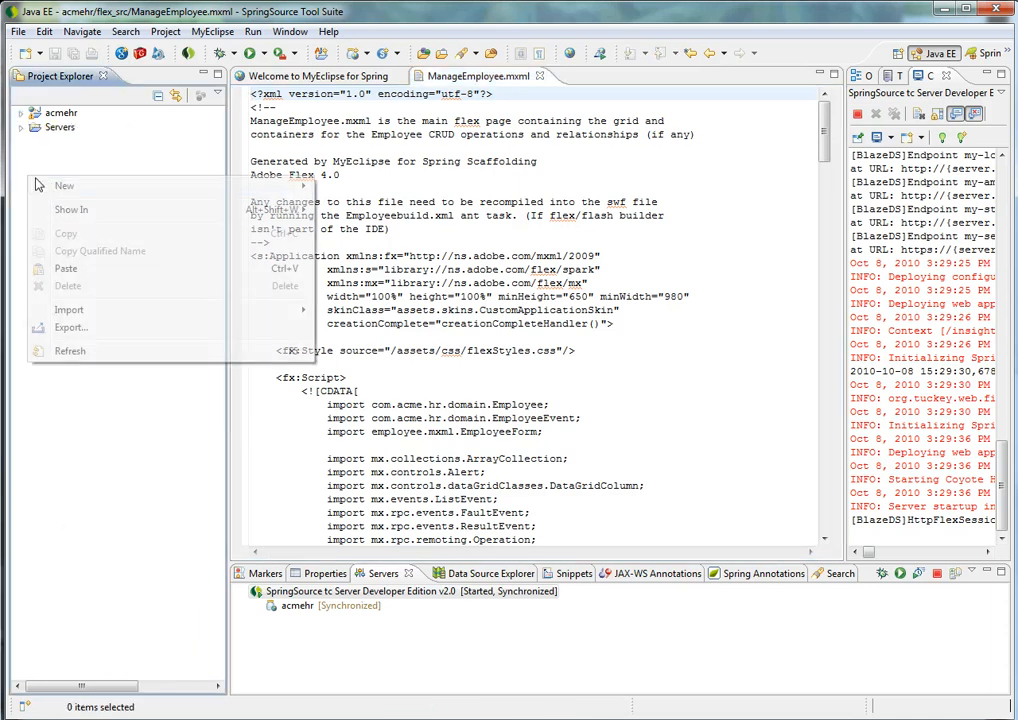
left_click(64, 184)
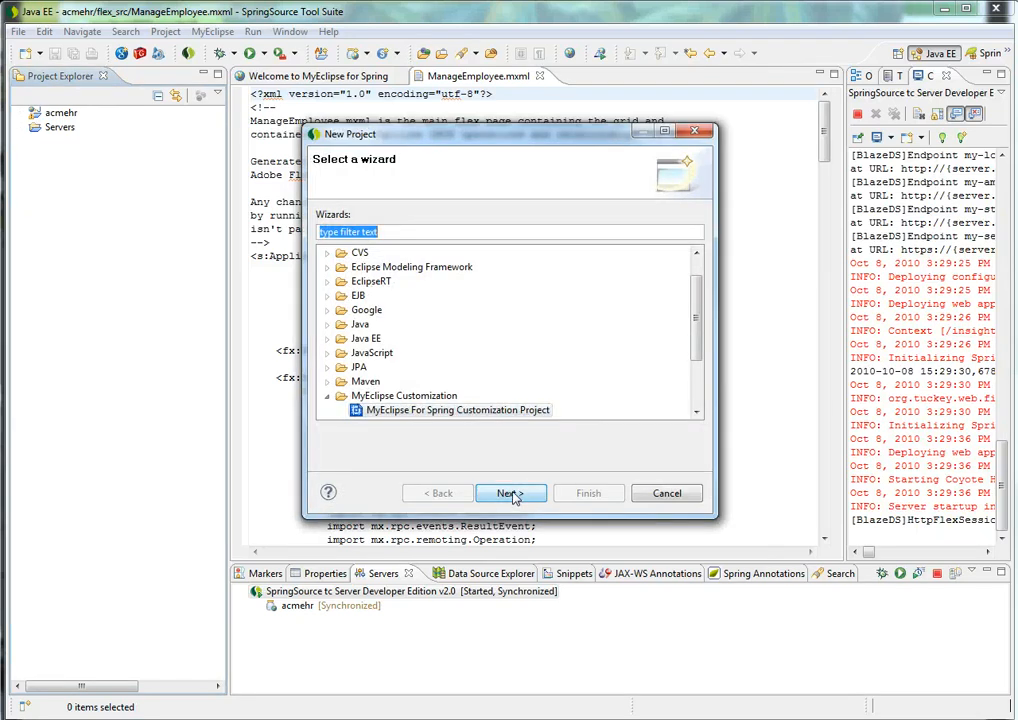
left_click(512, 492)
type("acme-customizations")
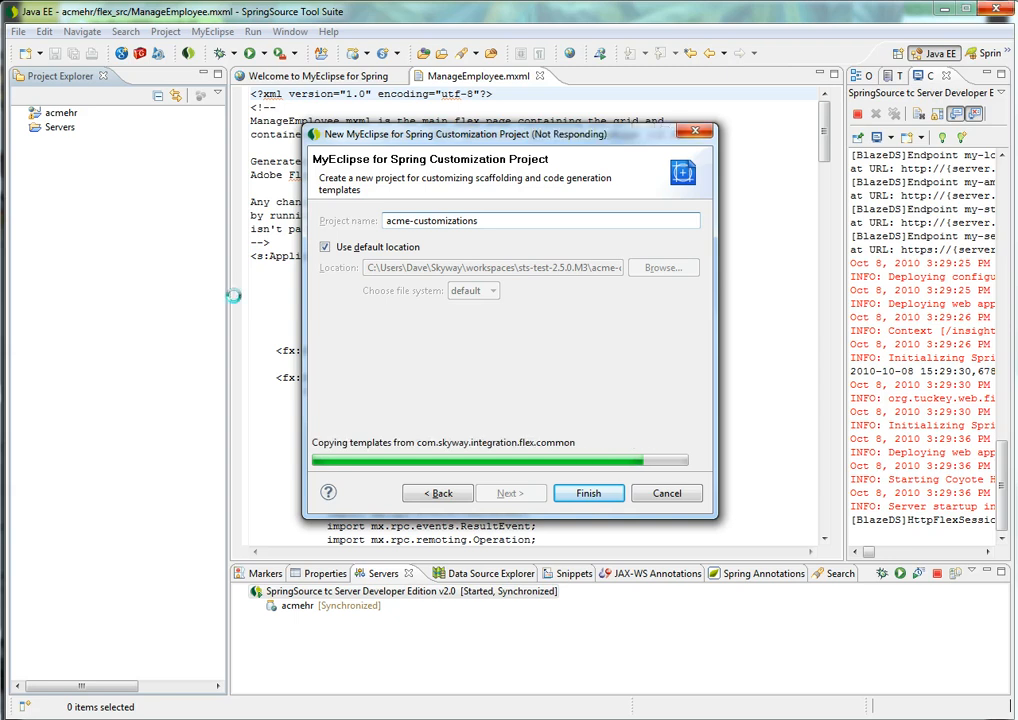
left_click(588, 492)
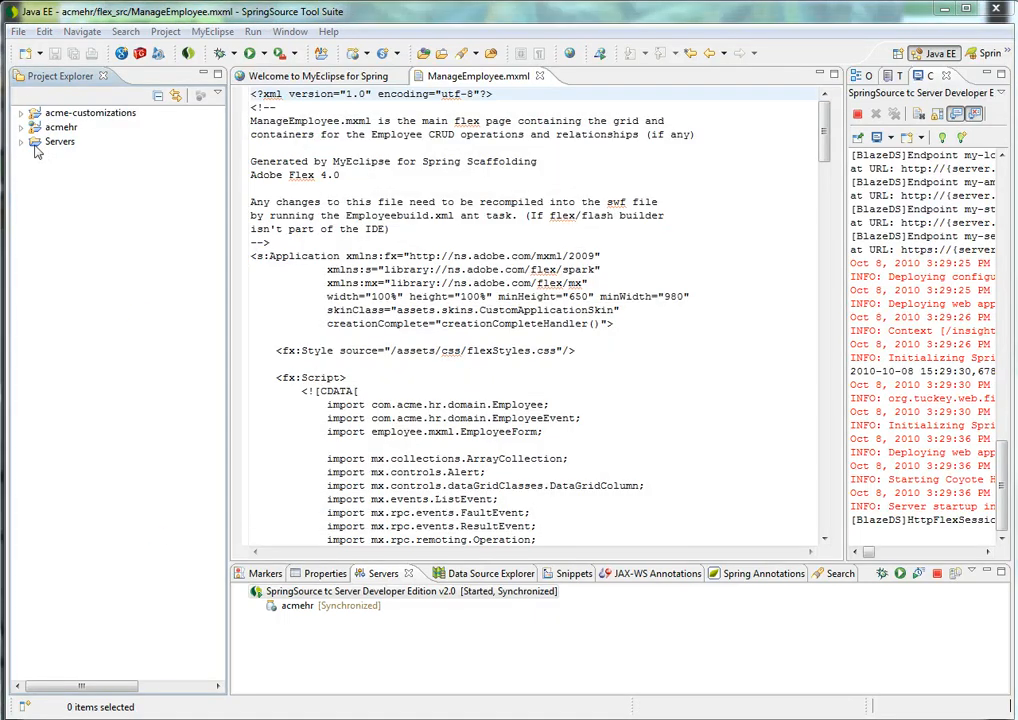
Step: Add a 'Copyright Acme Co' line under the header of the crudManage.jet Flex template
left_click(22, 112)
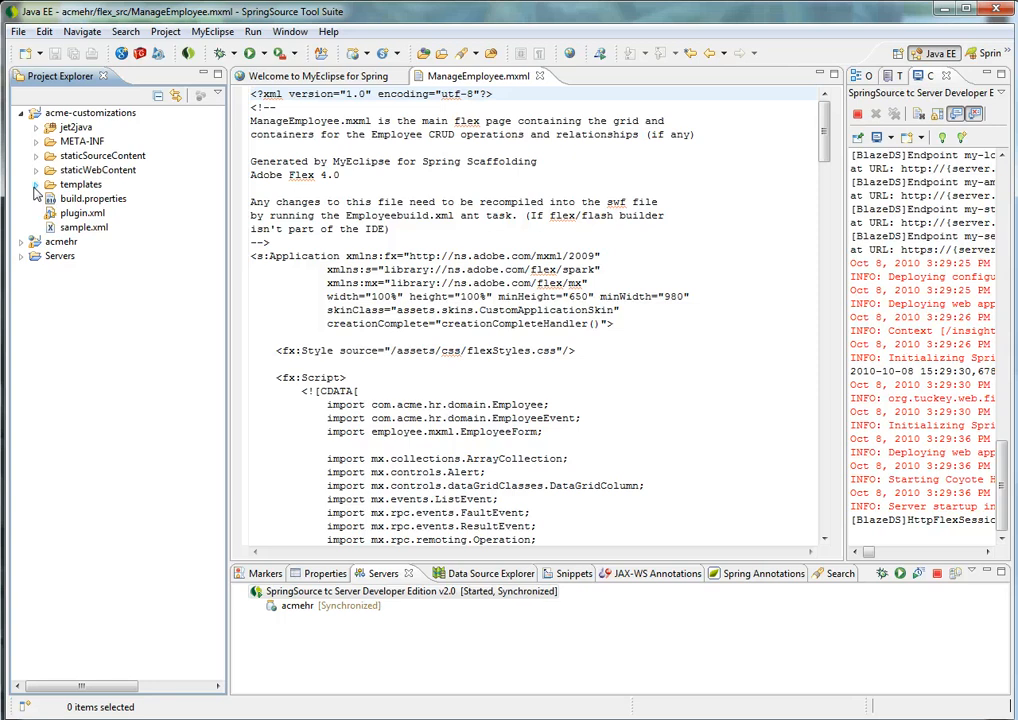
left_click(36, 184)
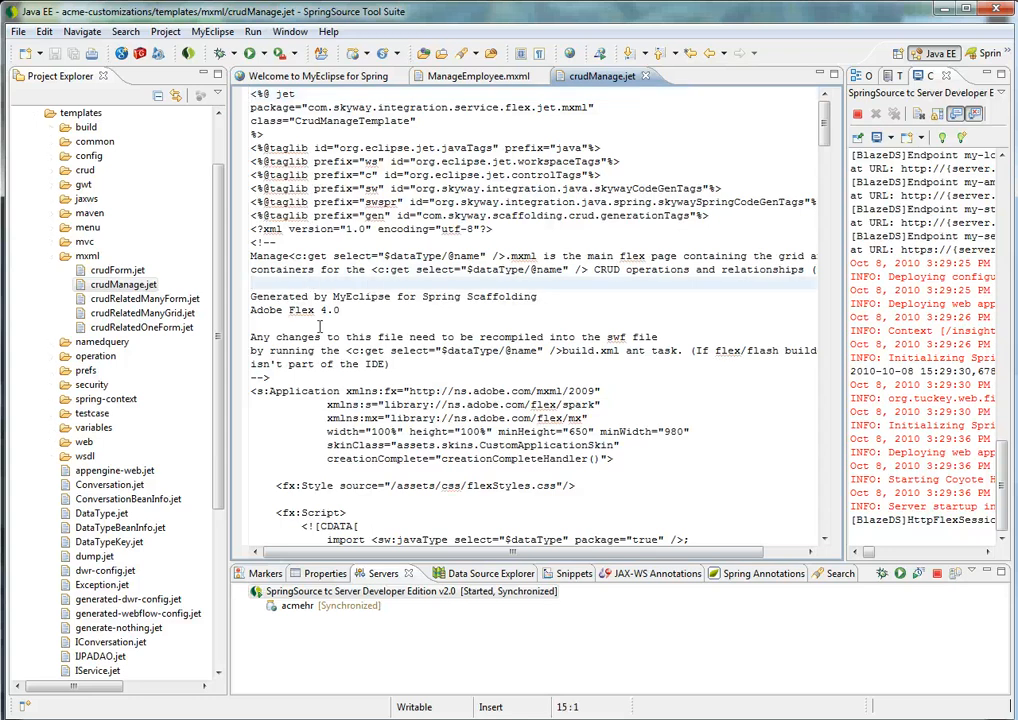
type("Copyright")
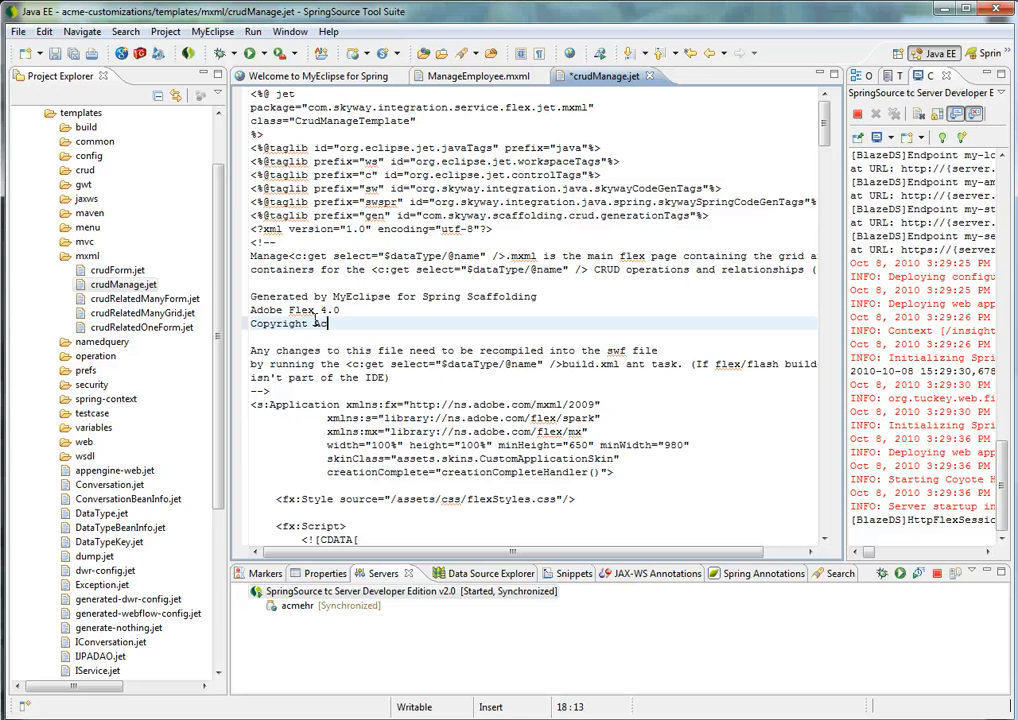
type("Acme Co")
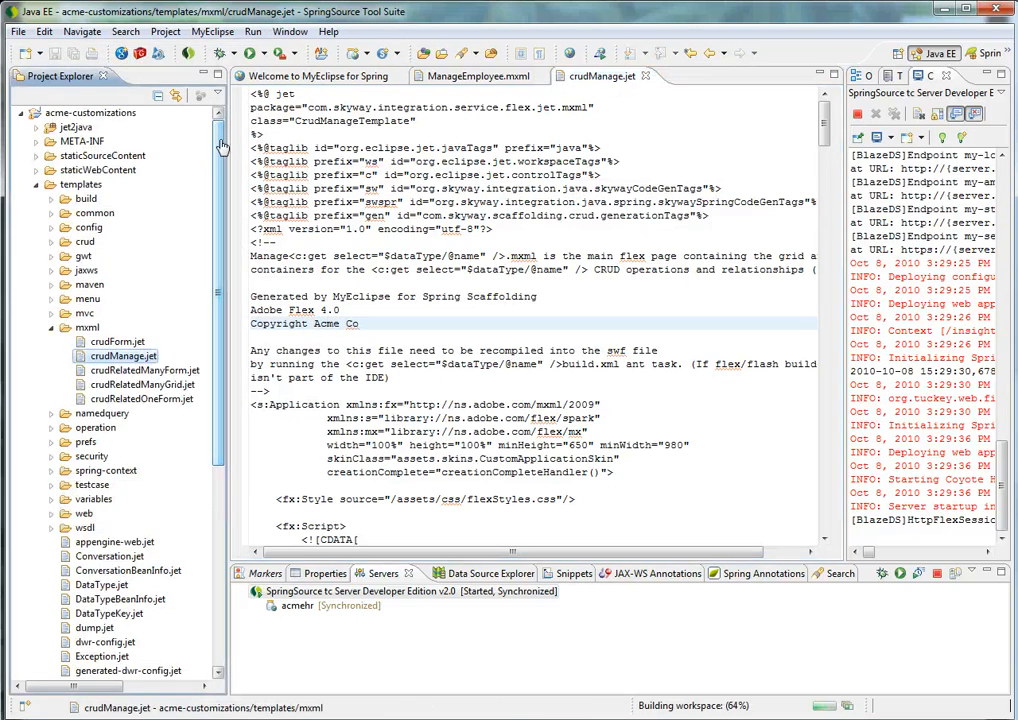
Step: Locate style.css in staticWebContent/common/css and bring it up for editing
left_click(36, 170)
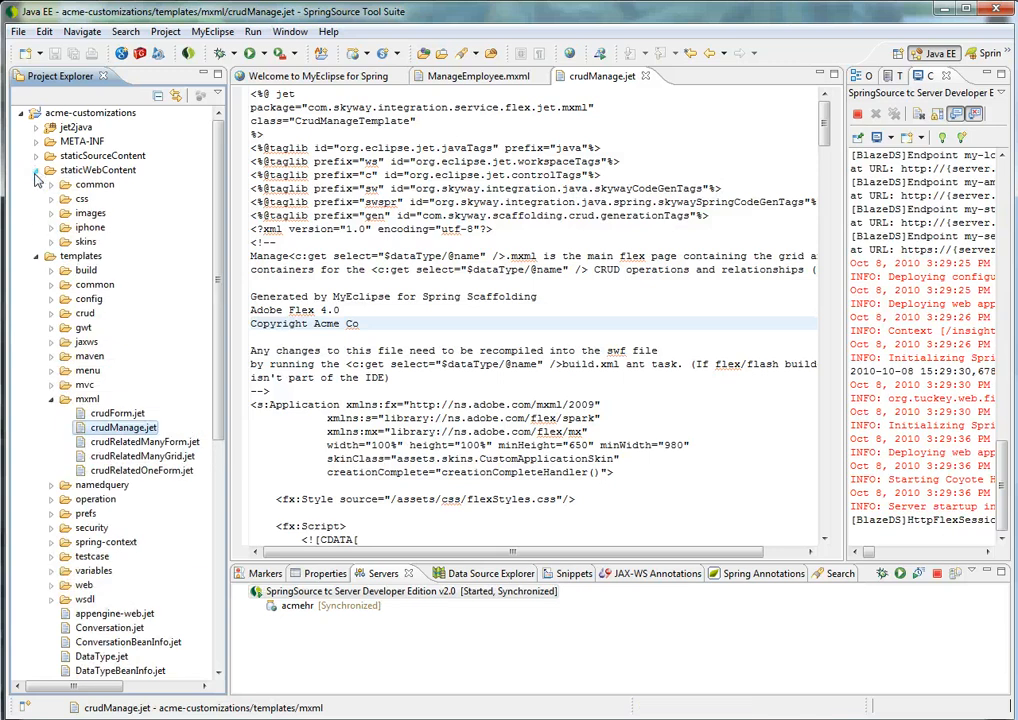
left_click(52, 168)
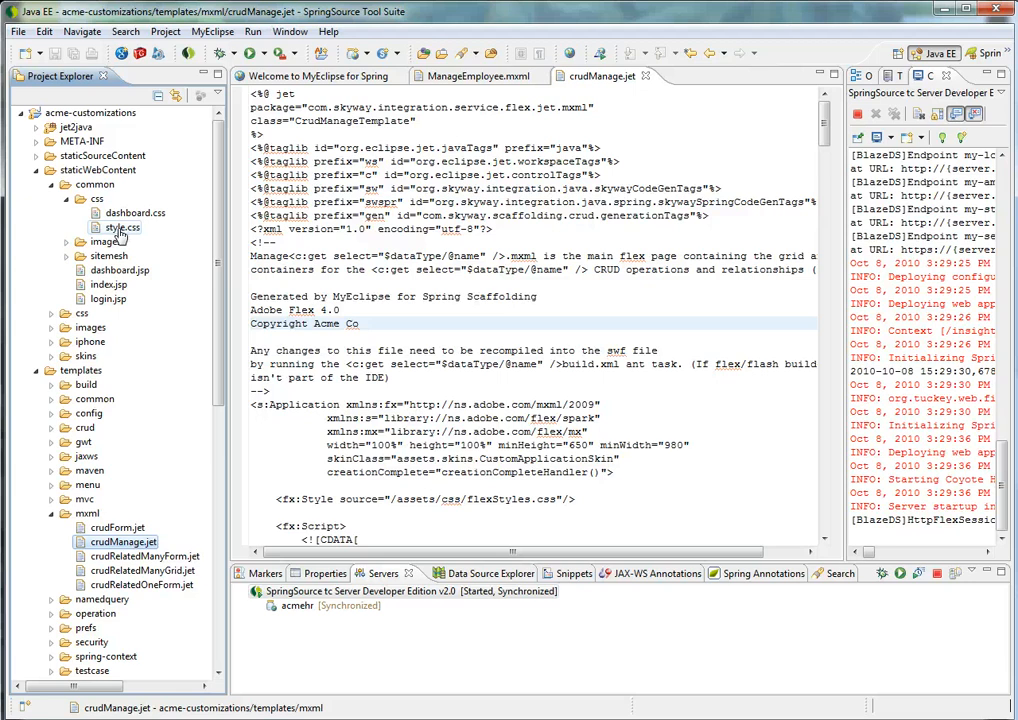
double_click(122, 228)
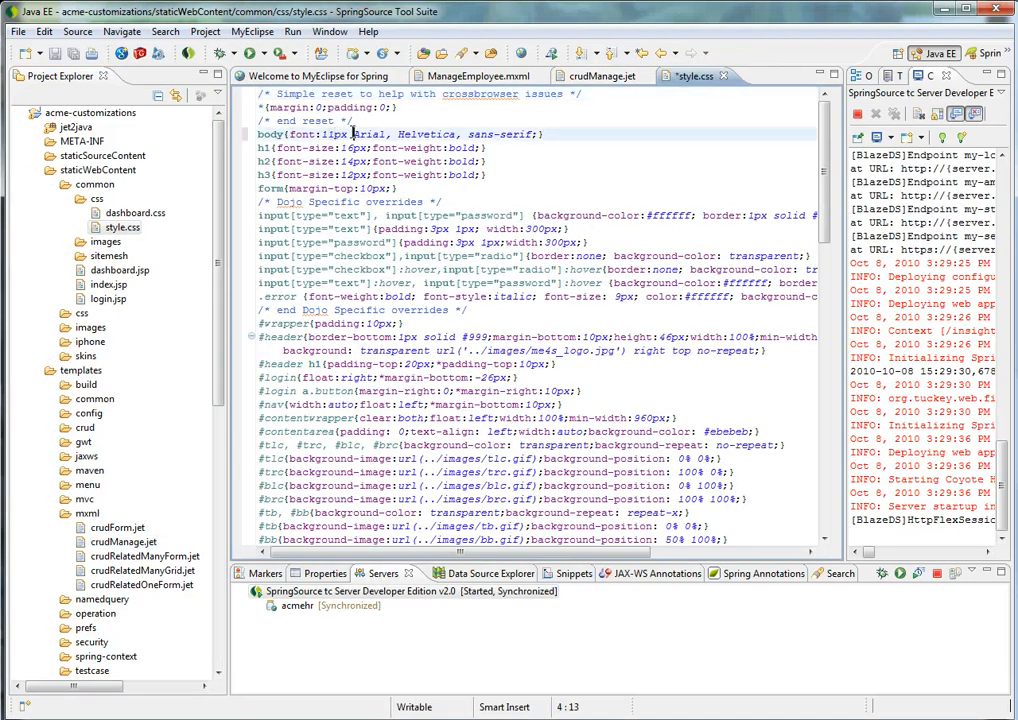
Step: Give the body rule a Verdana font and a no-repeat top-right background image, and save
type("Verdana,")
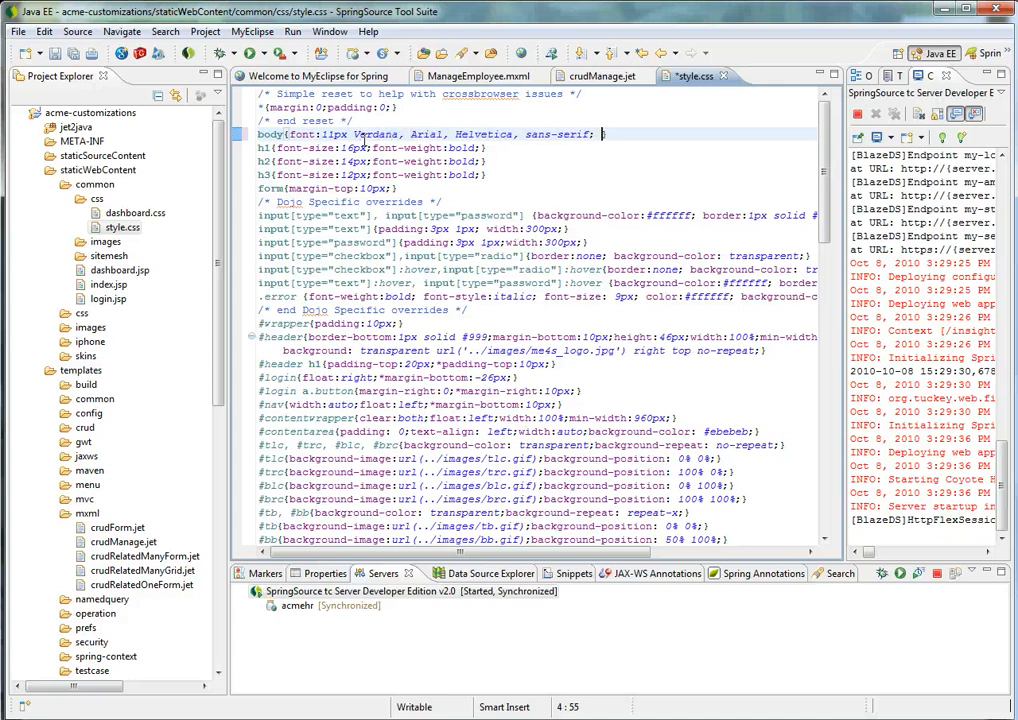
type("background: no-repeat top")
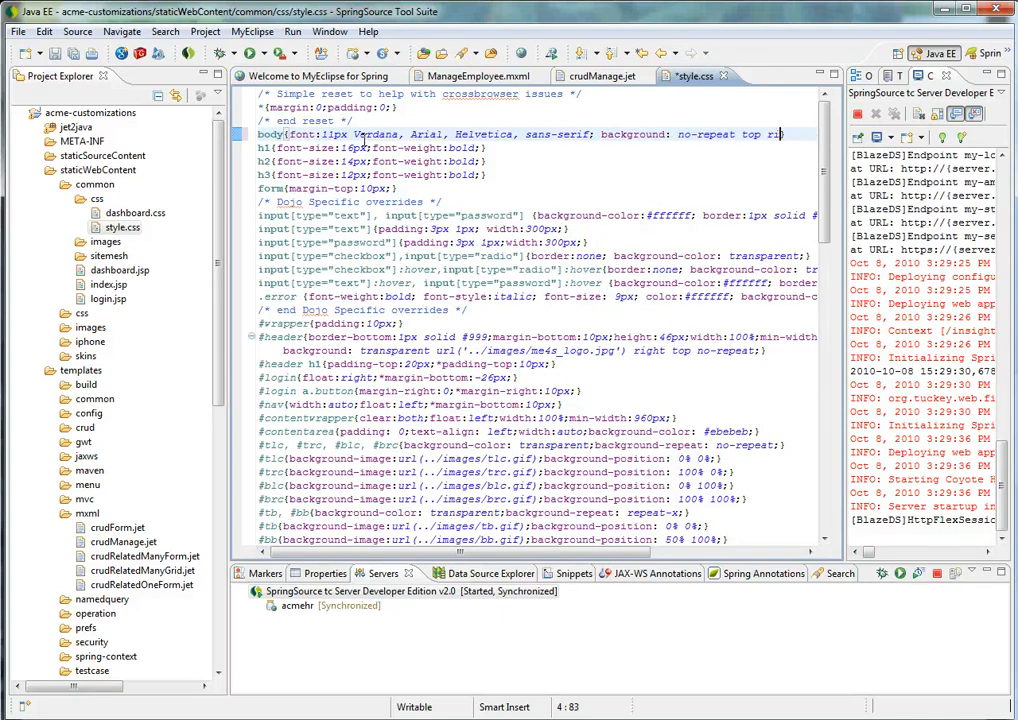
type("right ur")
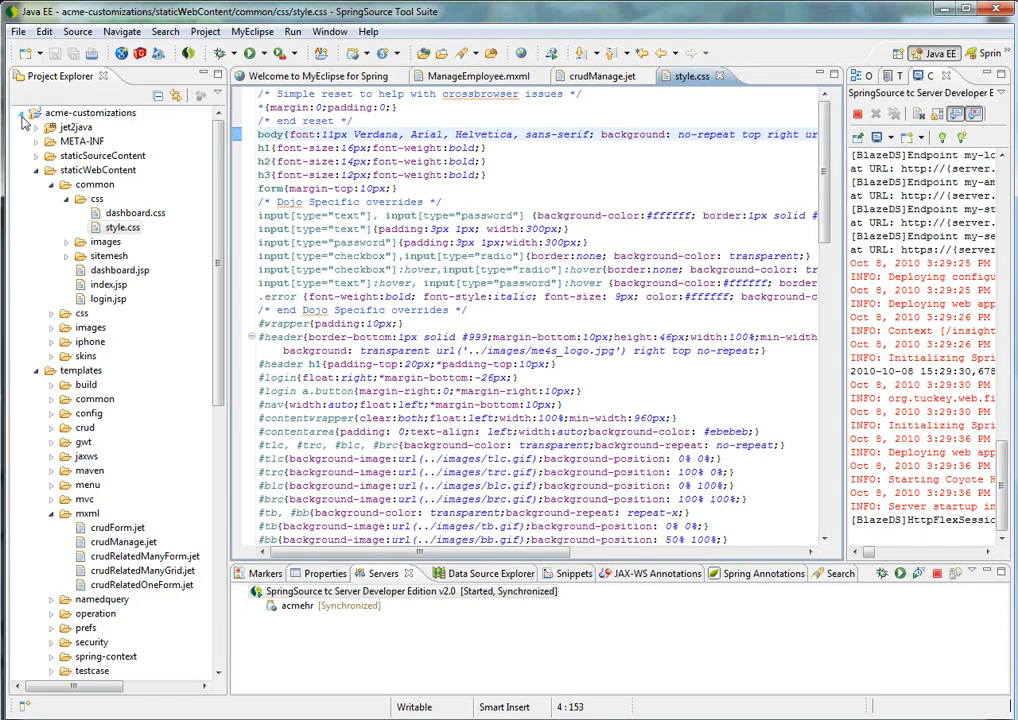
left_click(24, 112)
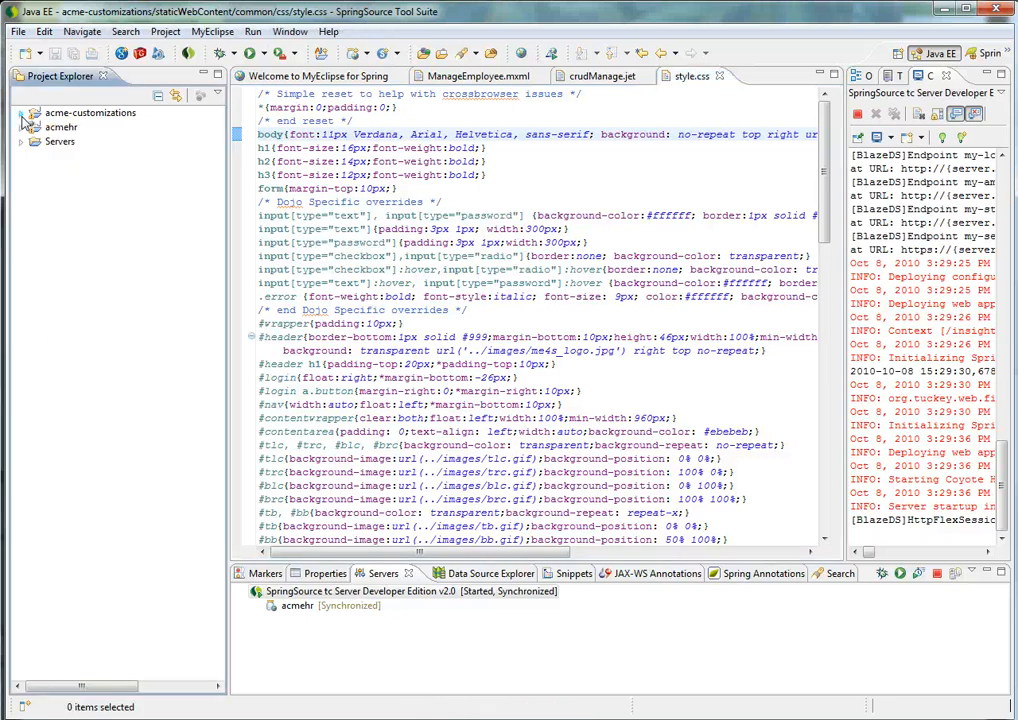
Step: Add /acme-customizations as a customization location in acmehr's MyEclipse properties
right_click(90, 112)
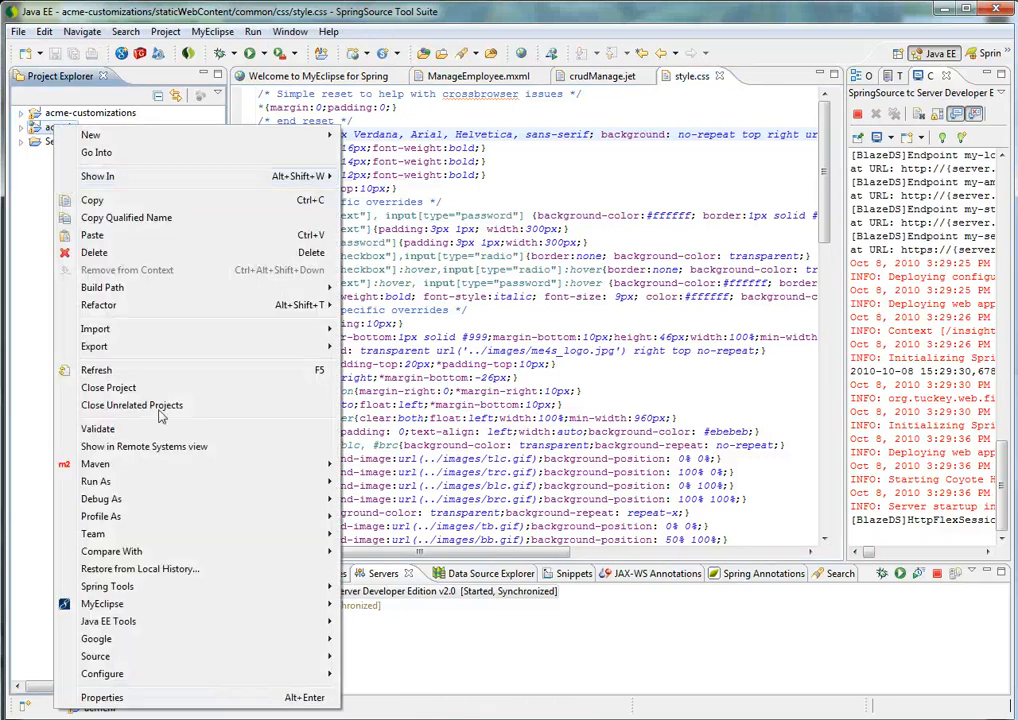
left_click(102, 696)
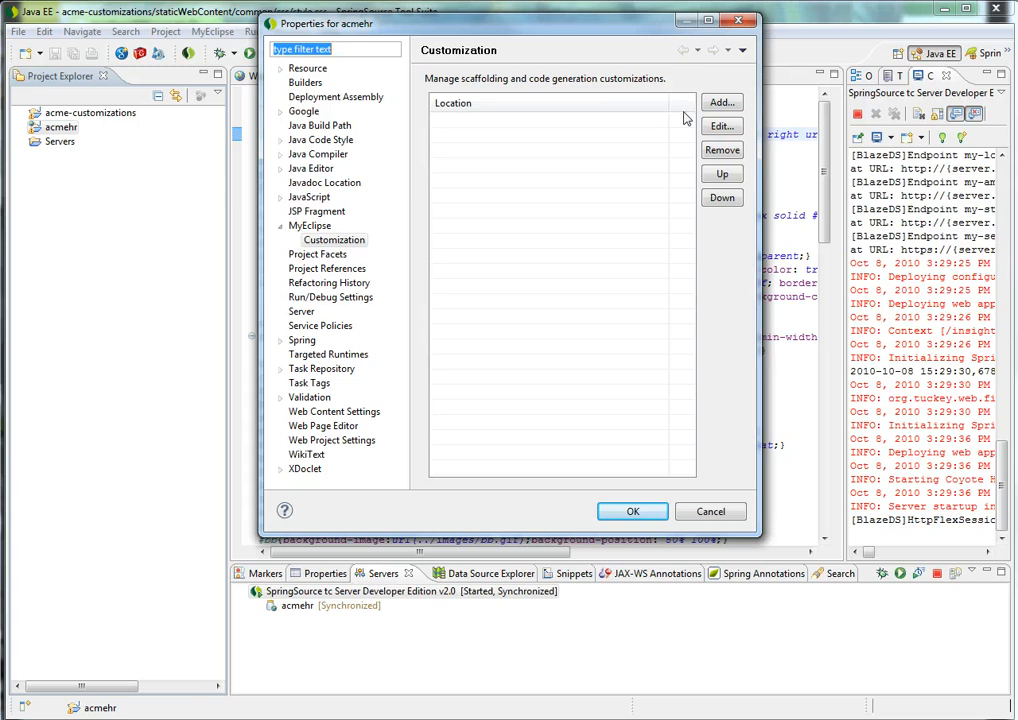
left_click(720, 102)
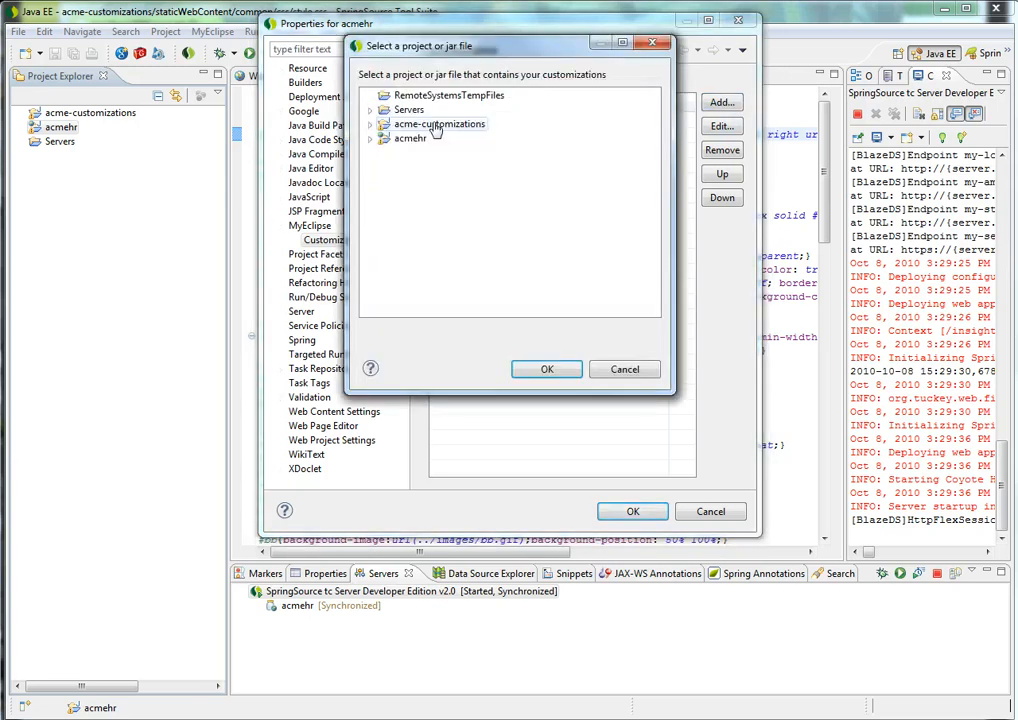
left_click(548, 368)
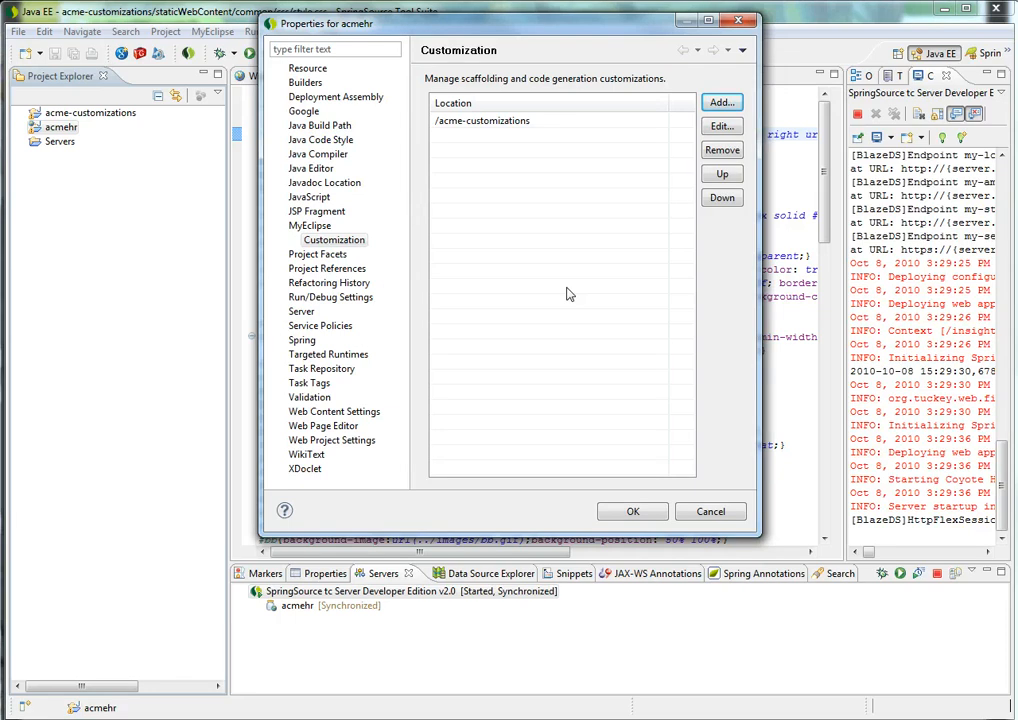
mouse_move(608, 476)
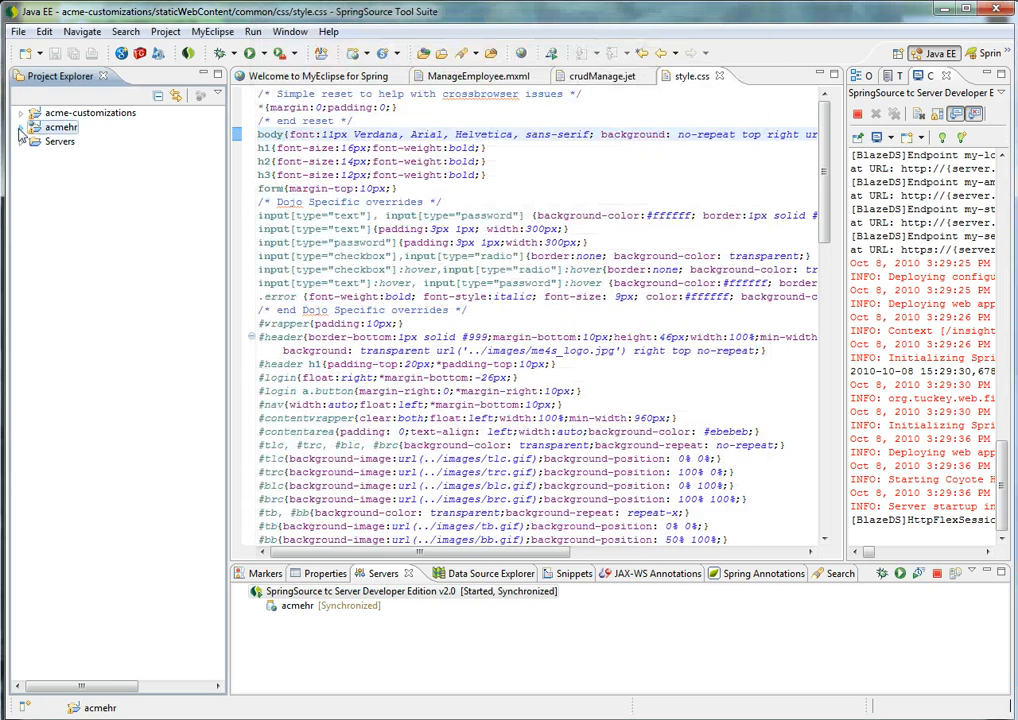
Step: Start Scaffold Spring CRUD Application for acmehr from the AWSMySQL database schema
left_click(20, 128)
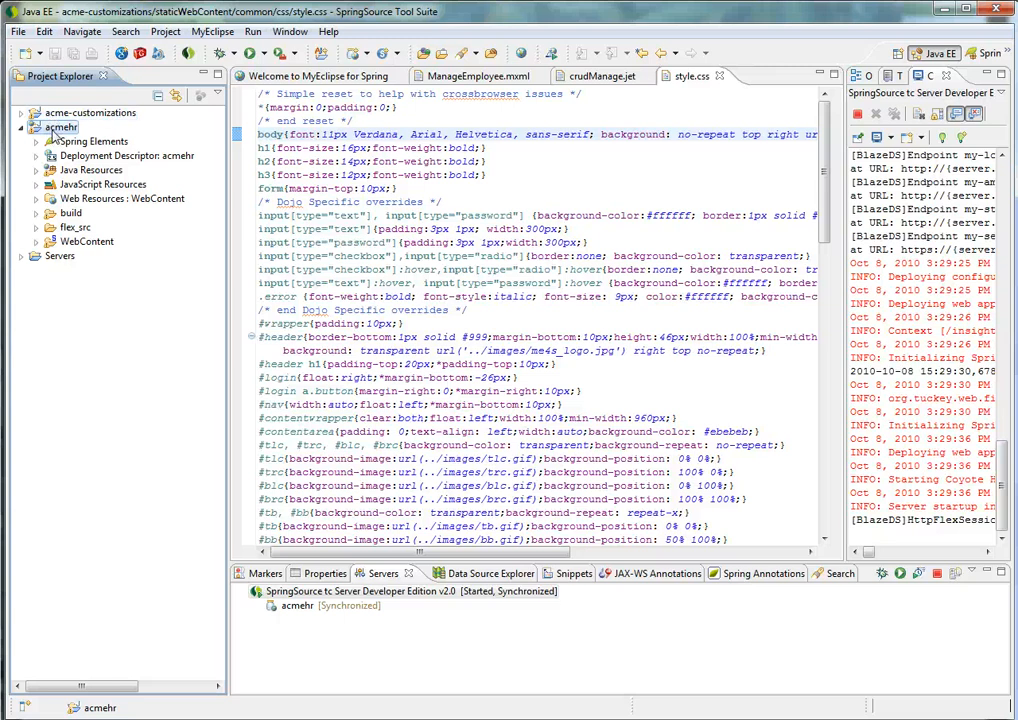
right_click(60, 128)
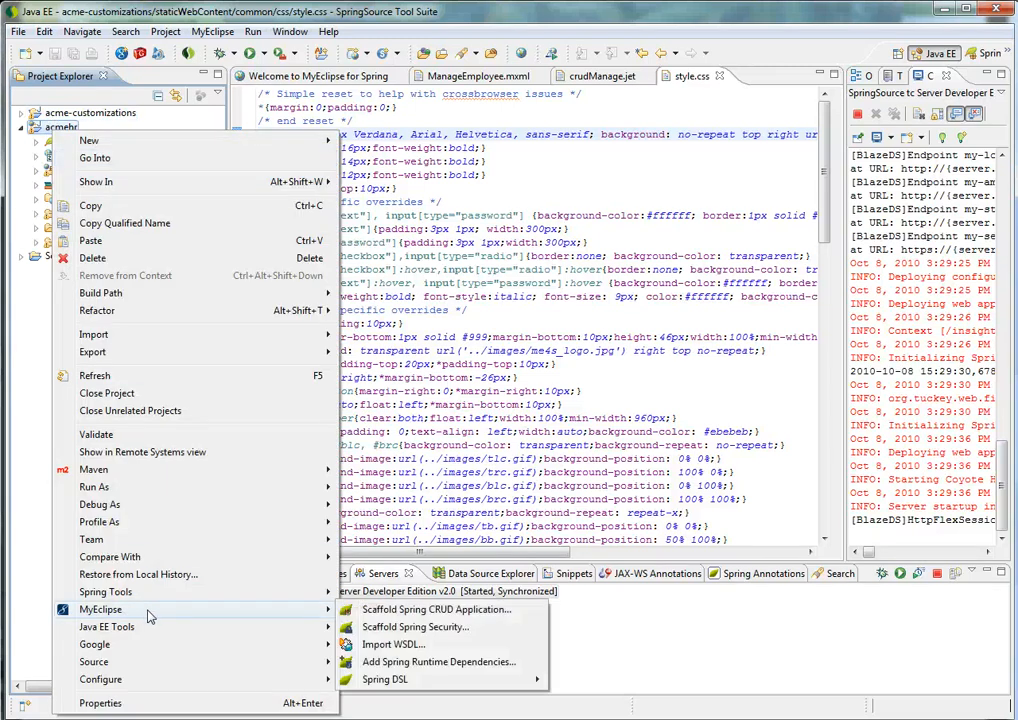
left_click(436, 608)
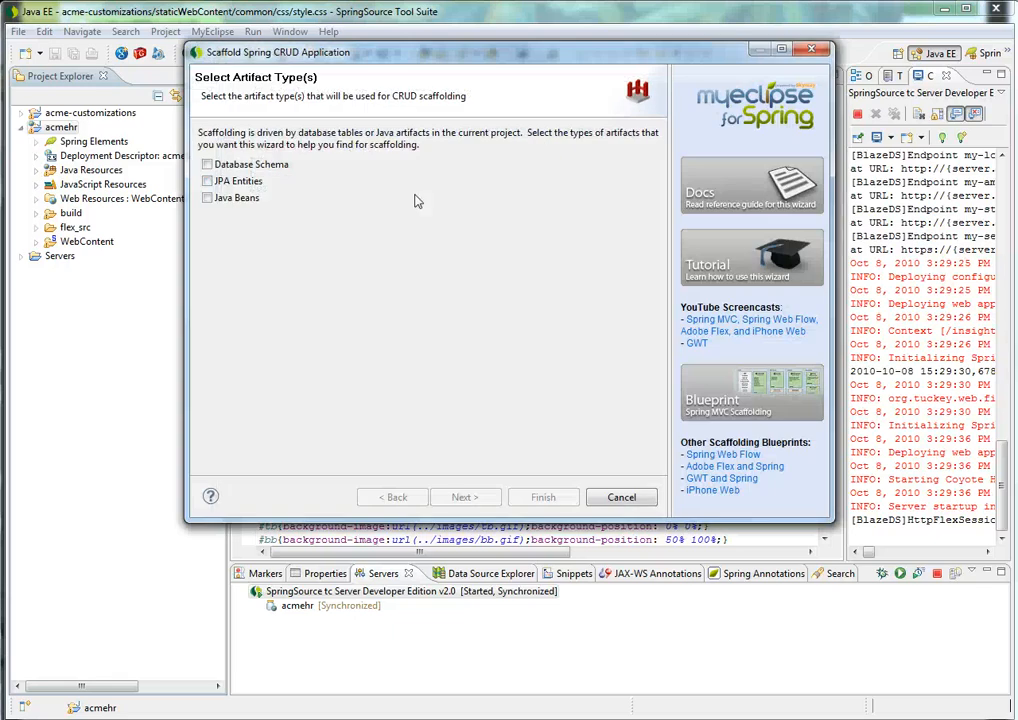
left_click(208, 164)
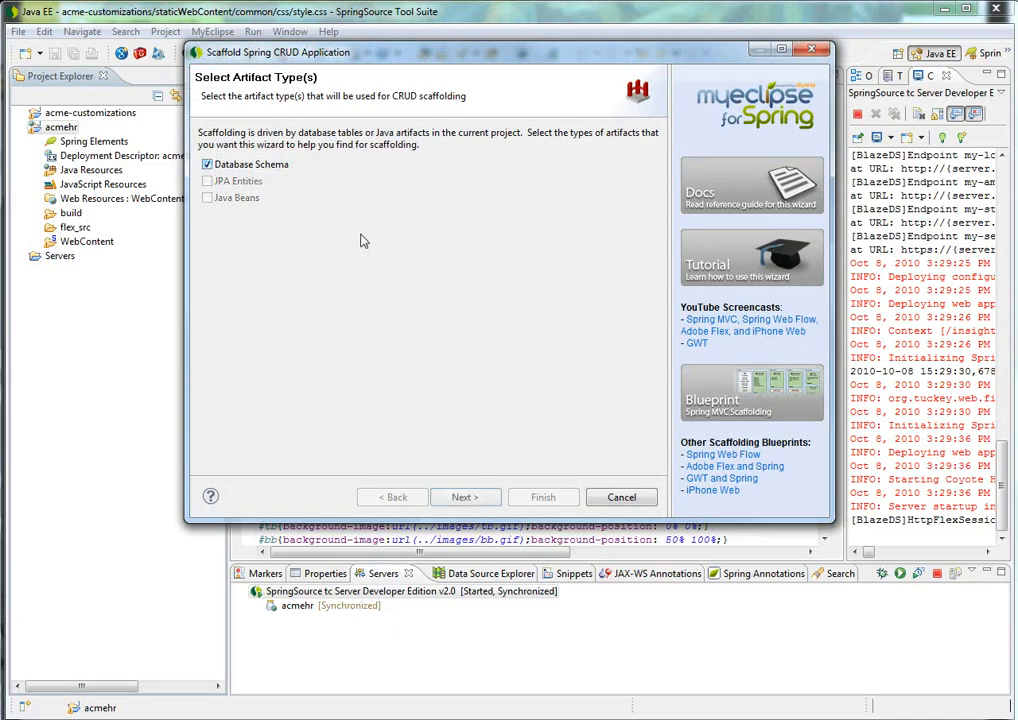
left_click(464, 496)
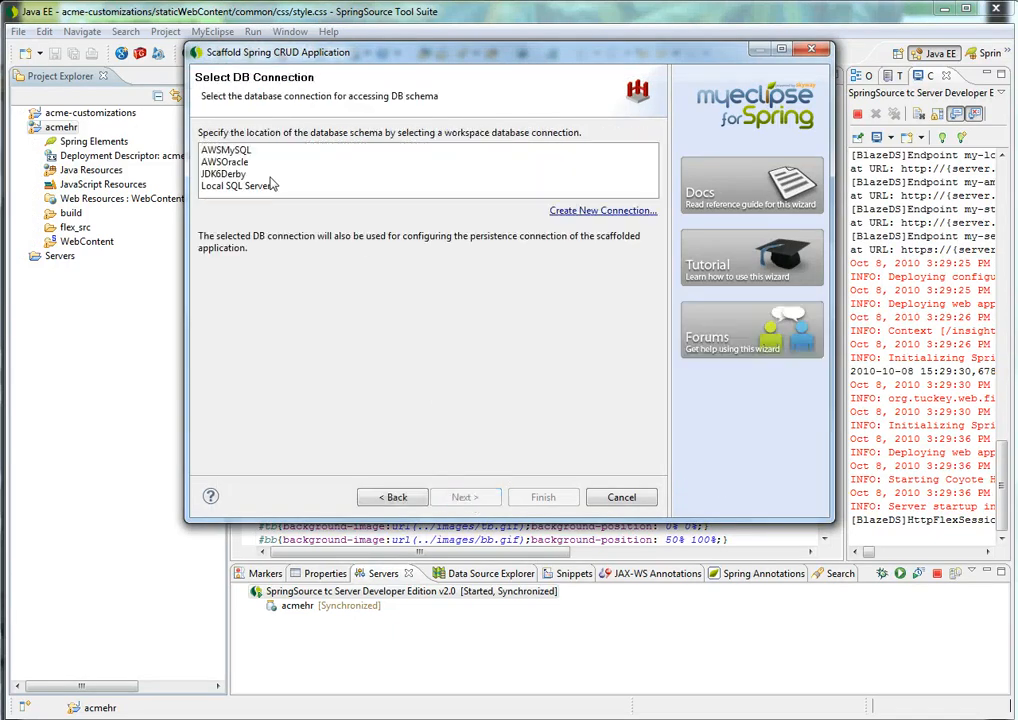
left_click(226, 148)
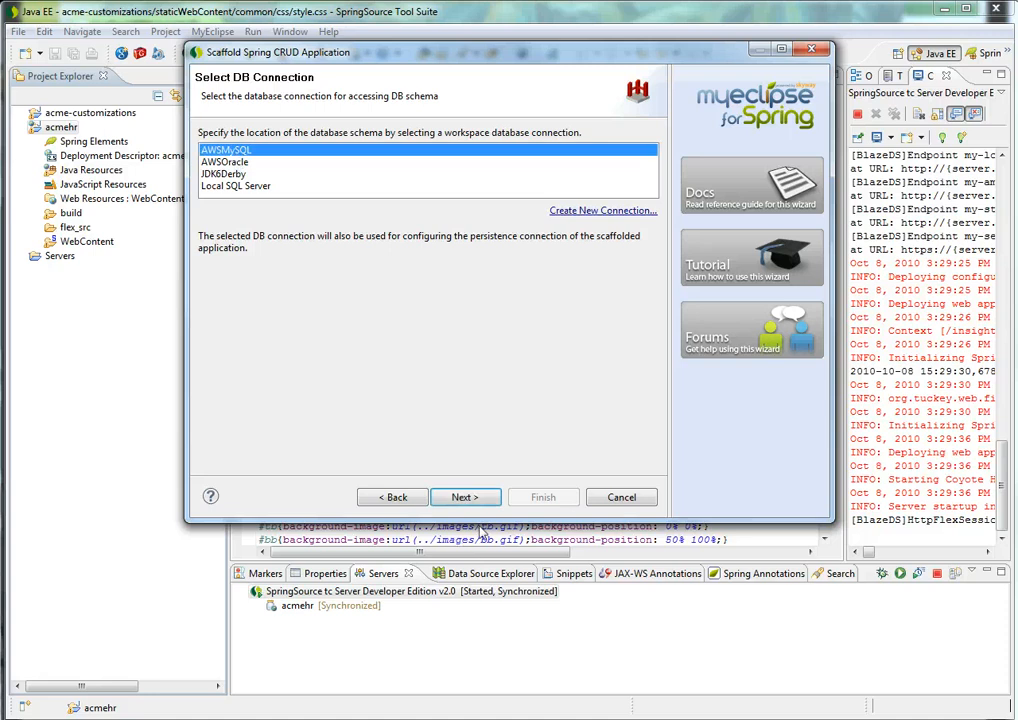
left_click(464, 496)
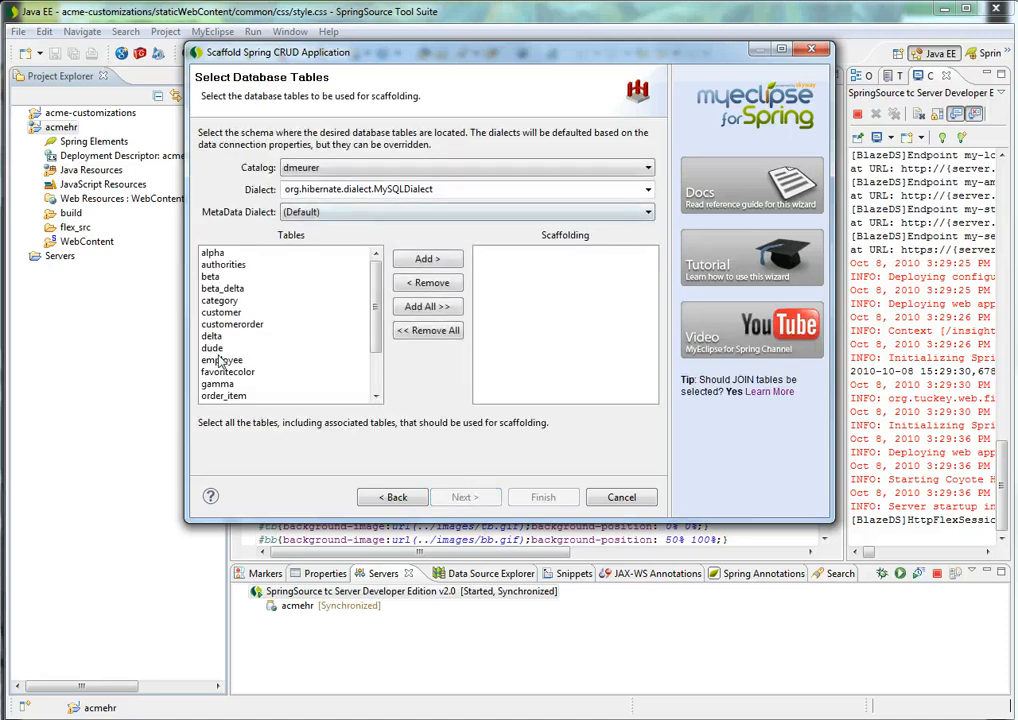
Step: Scaffold the employee table into the com.acme.hr package with an Adobe Flex client and finish
left_click(464, 496)
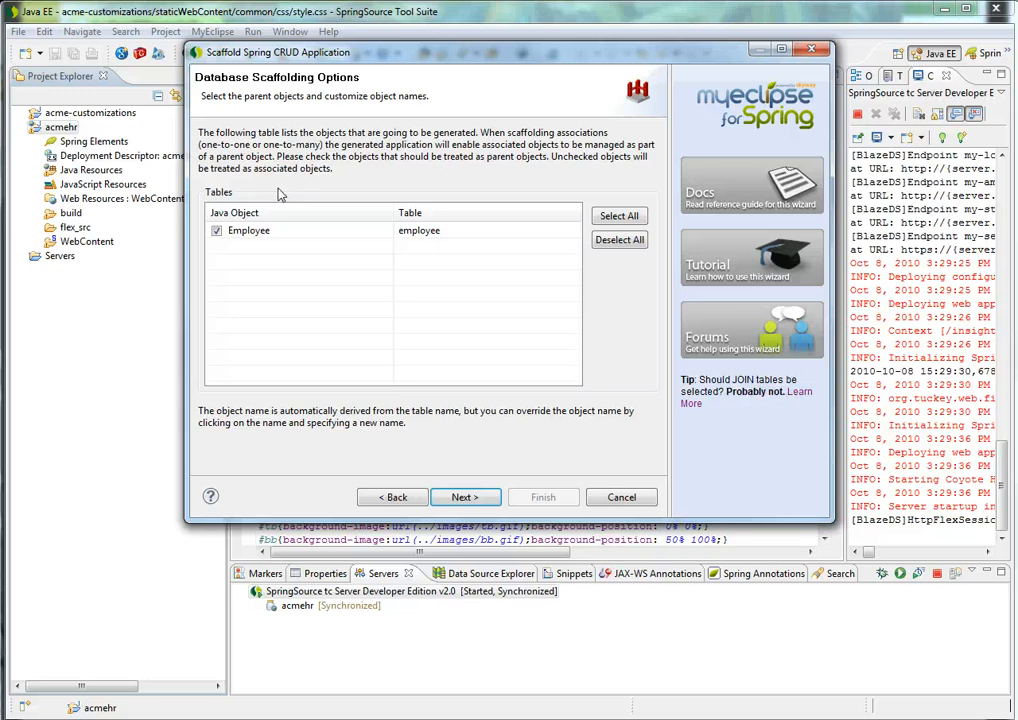
left_click(464, 496)
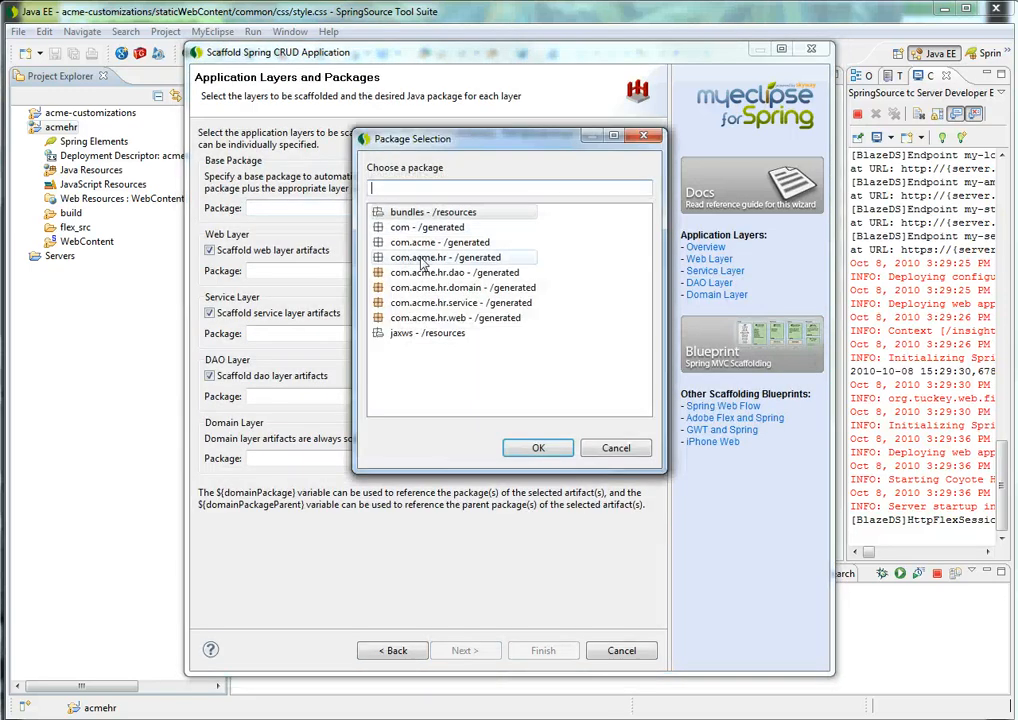
left_click(538, 448)
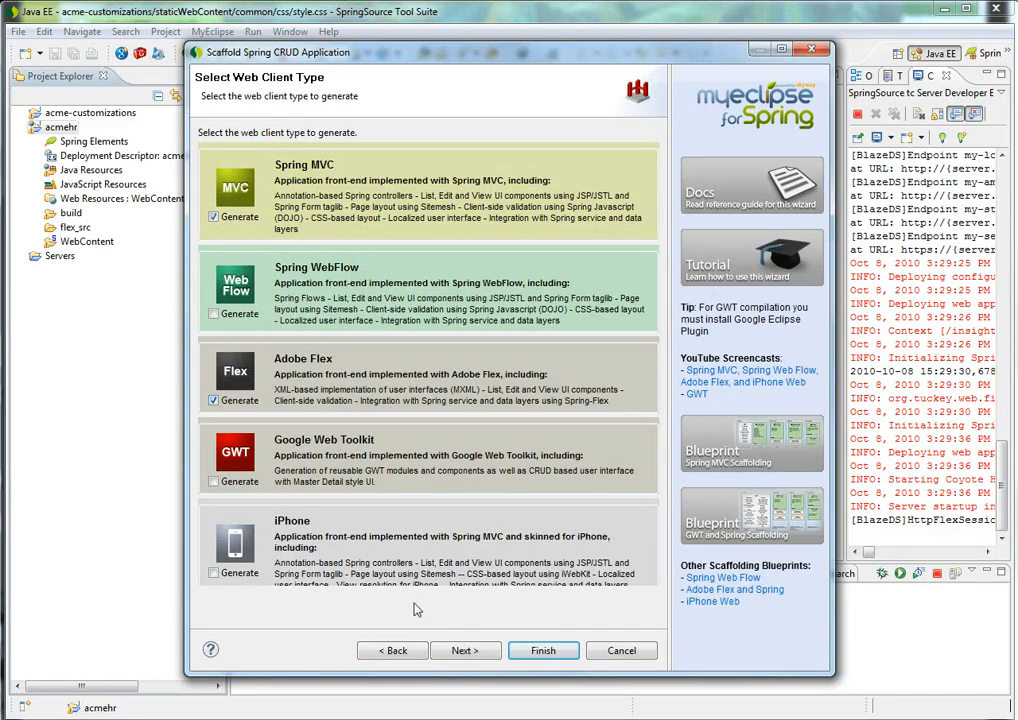
left_click(464, 650)
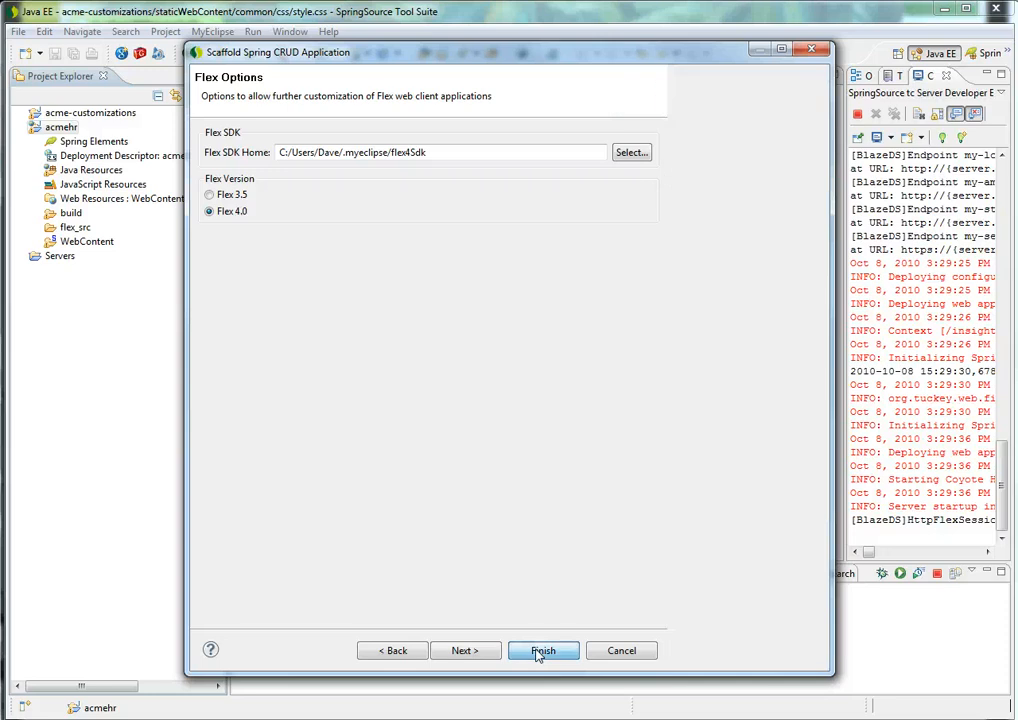
left_click(544, 652)
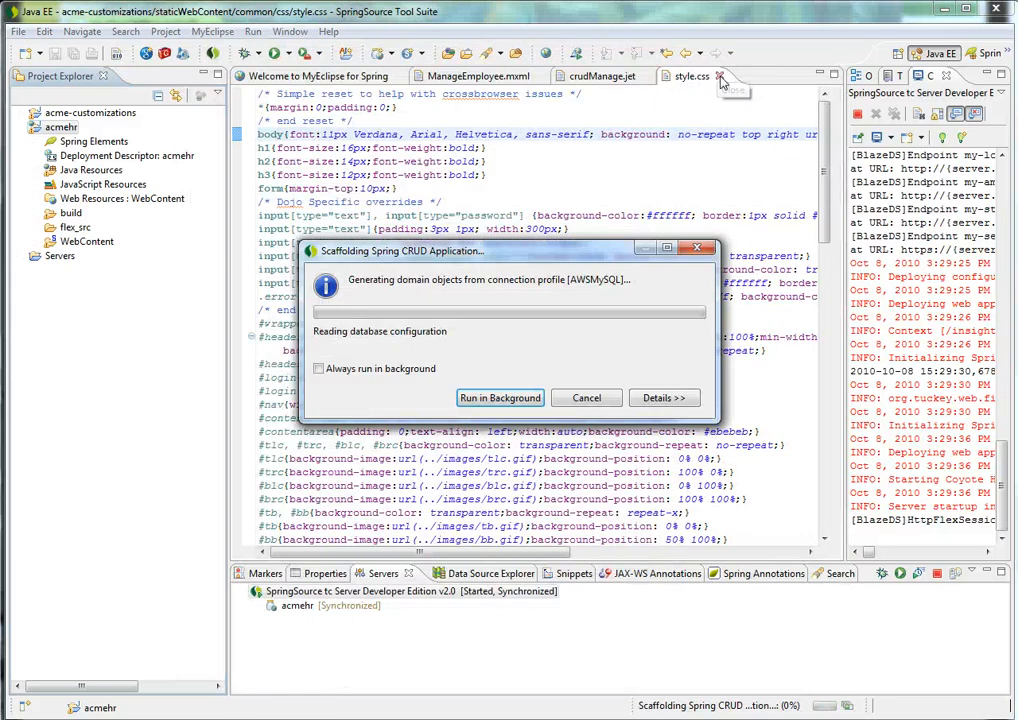
Step: Run generation in the background, then view the regenerated WebContent/css/style.css
left_click(718, 76)
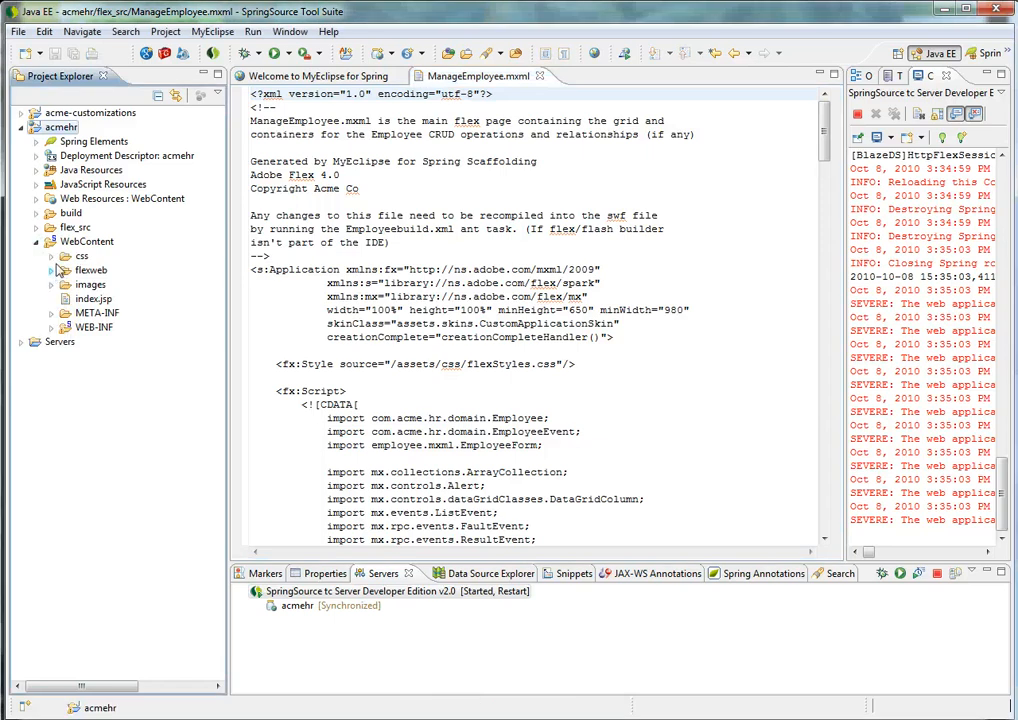
left_click(82, 256)
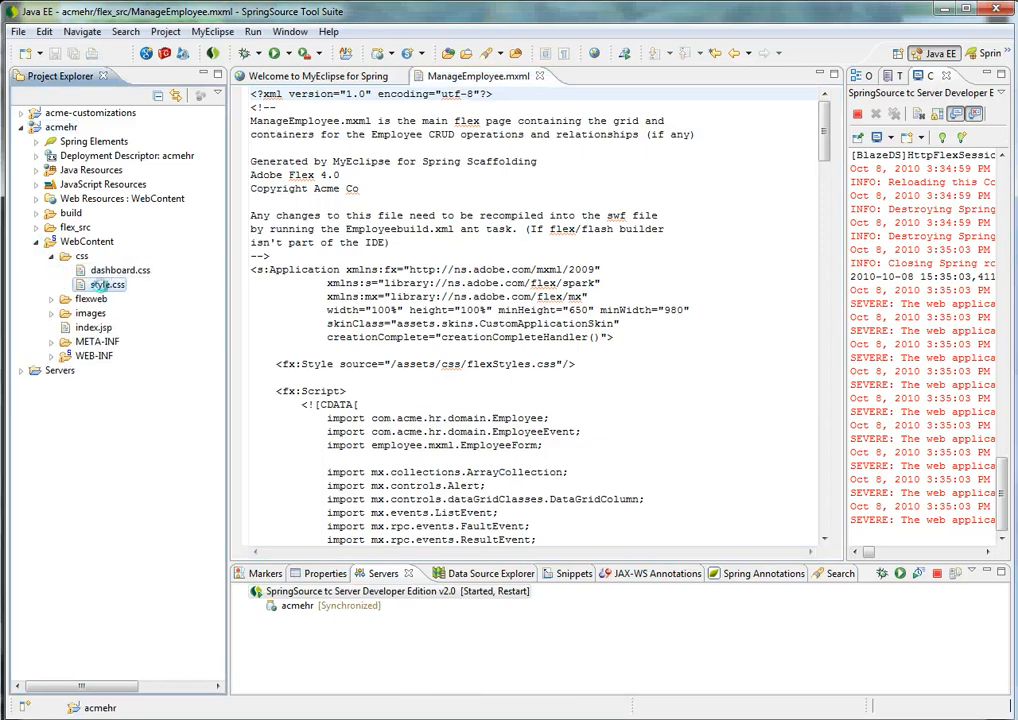
double_click(104, 284)
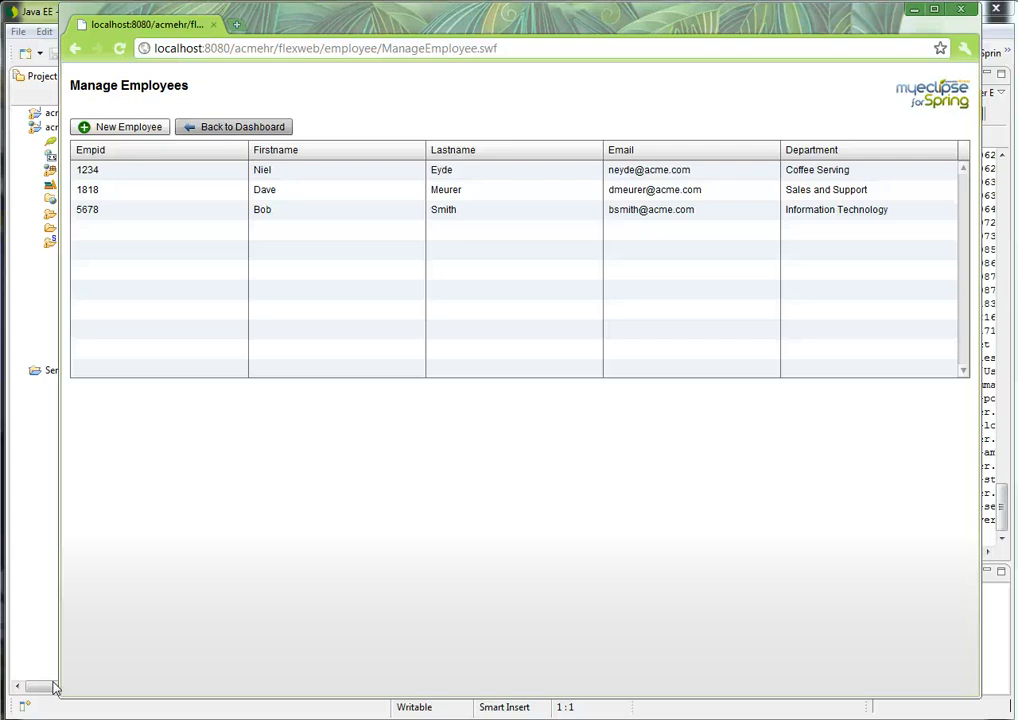
Step: Reload the ManageEmployee.swf page in Chrome, then close the browser
left_click(234, 128)
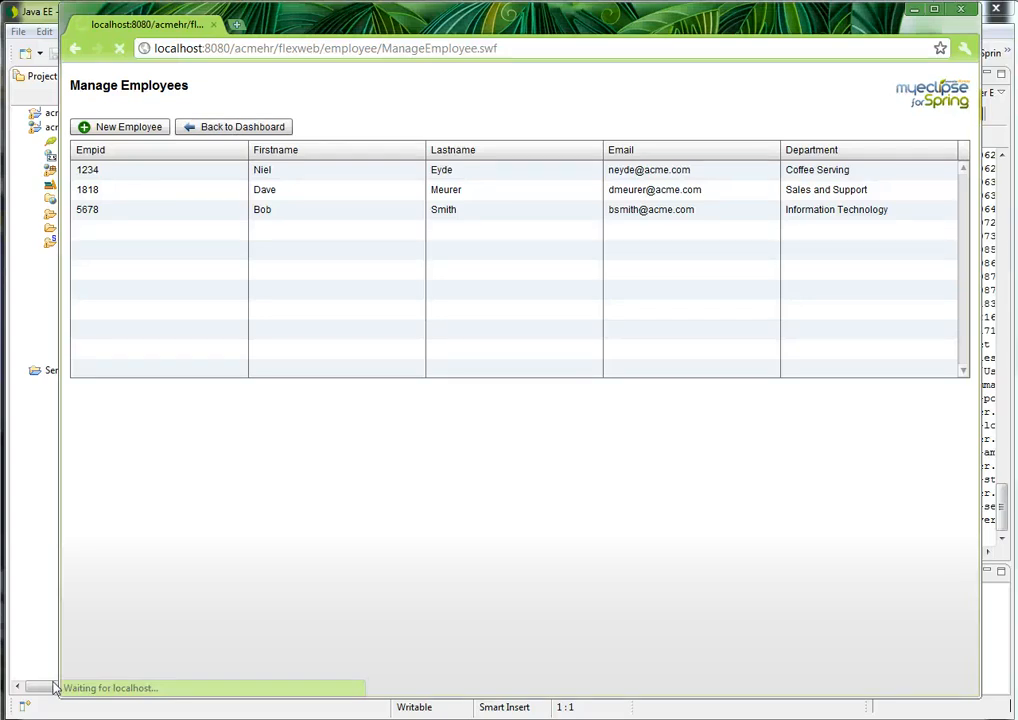
left_click(240, 128)
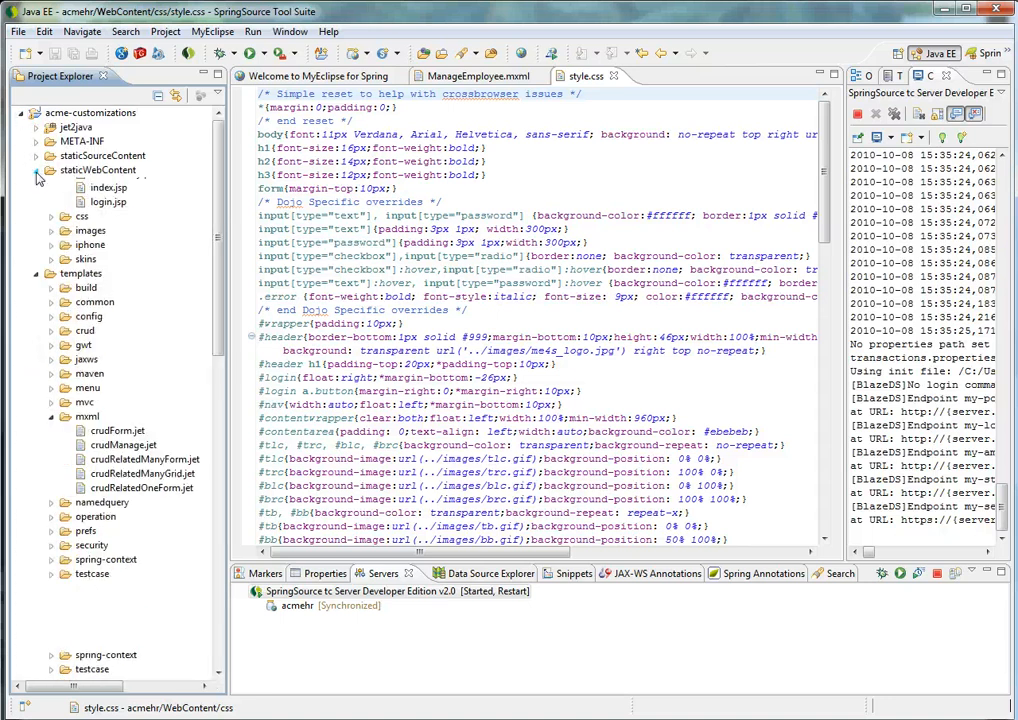
Step: Expand staticWebContent/common in acme-customizations and collapse its css subfolder
left_click(36, 168)
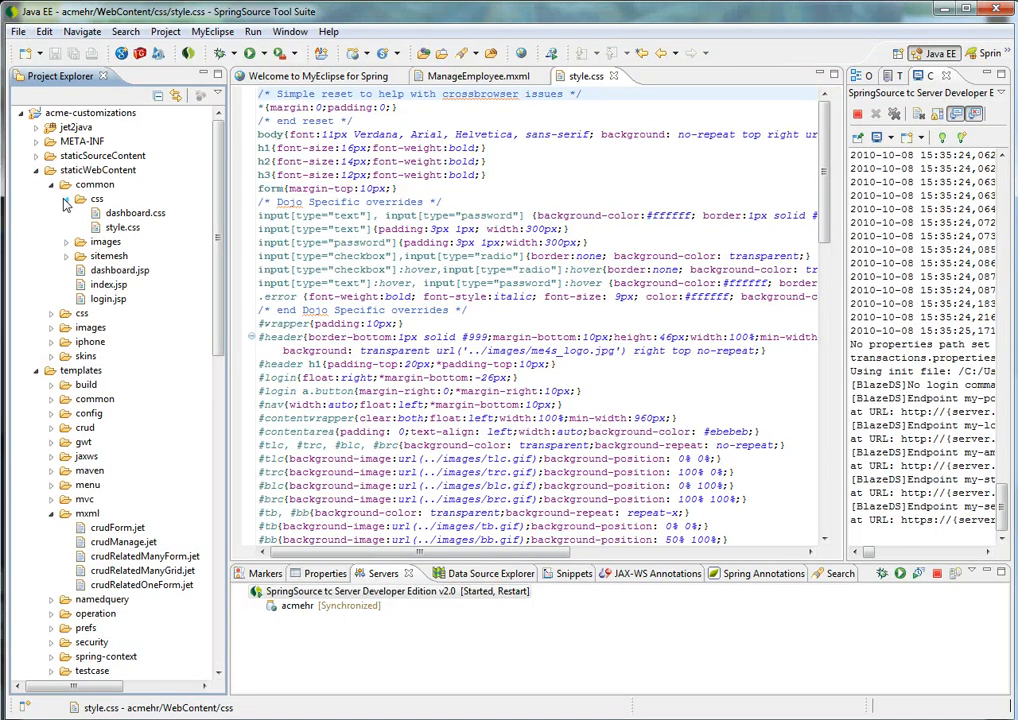
left_click(66, 198)
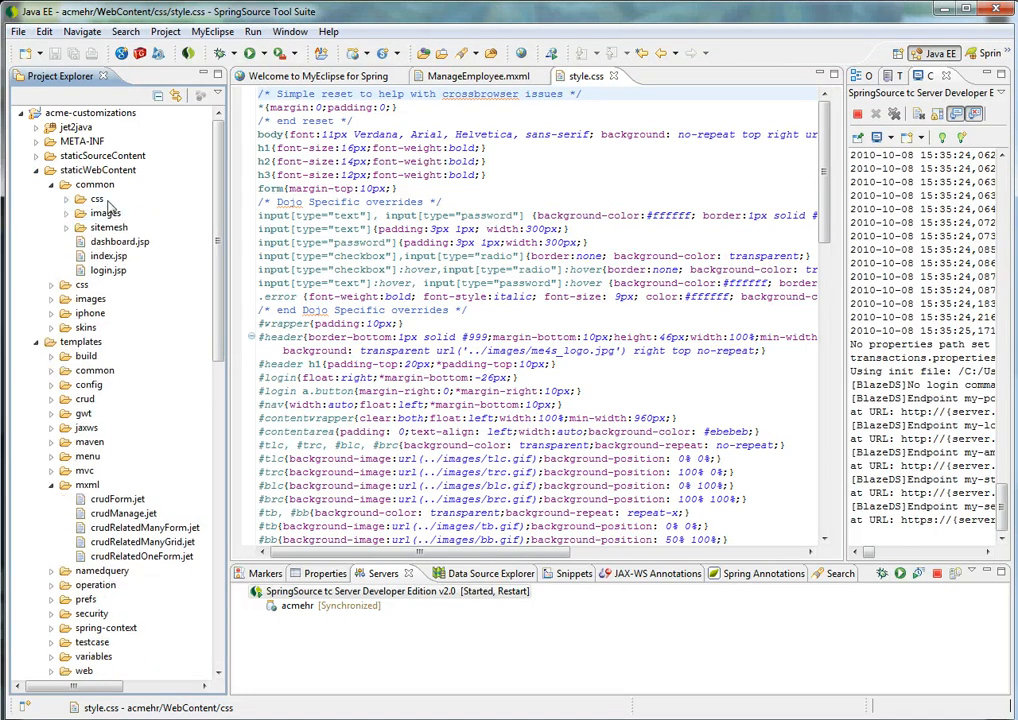
mouse_move(152, 212)
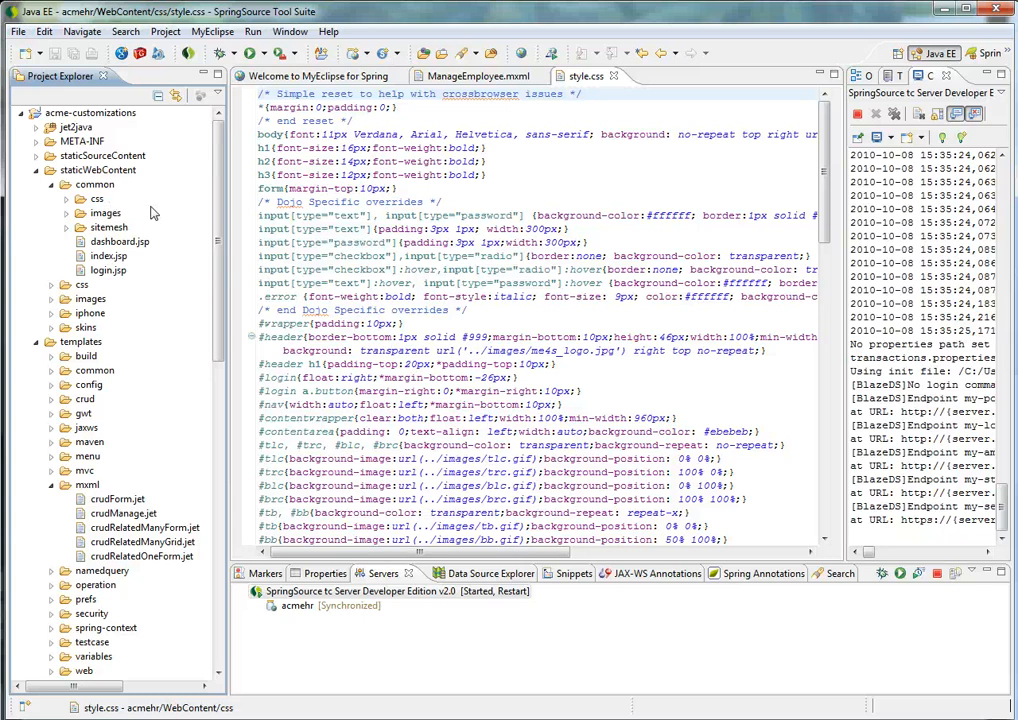
mouse_move(150, 218)
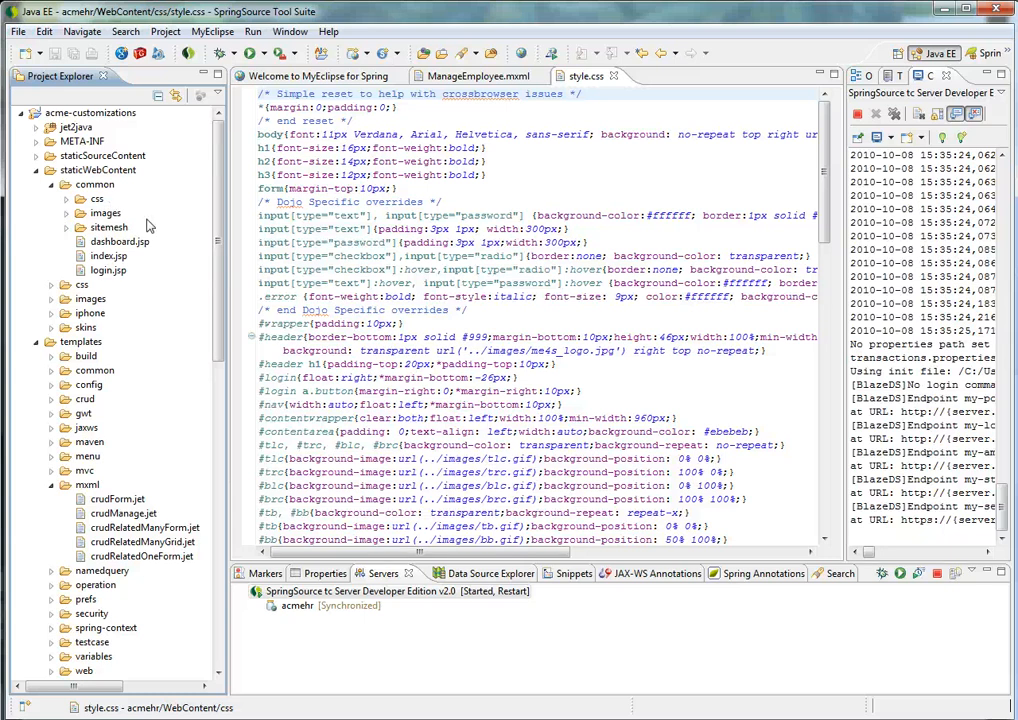
mouse_move(152, 390)
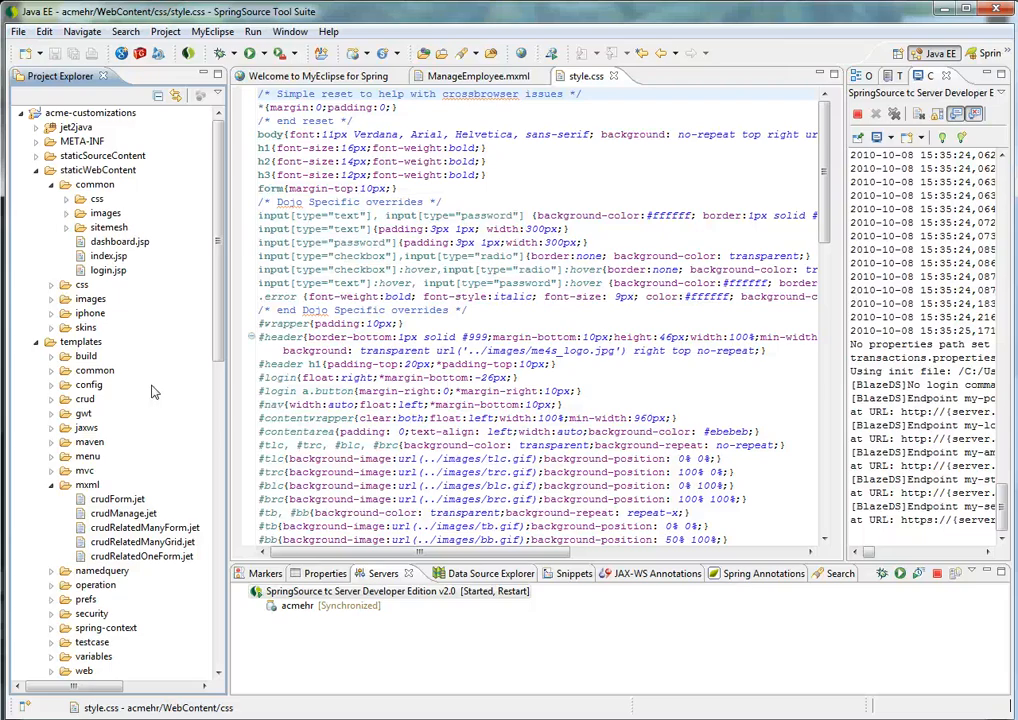